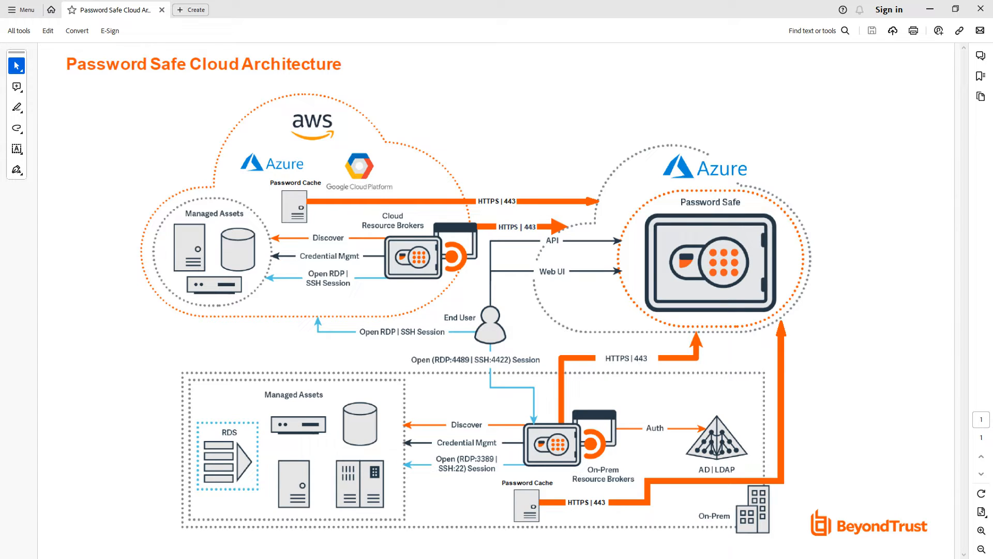
{"action": "mouse_move", "coordinate": [507, 337]}
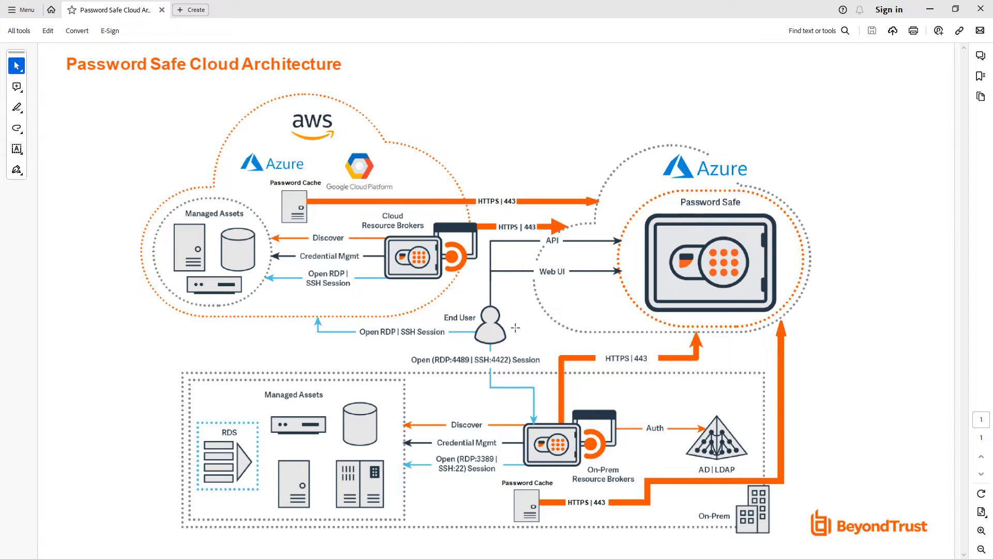
{"action": "mouse_move", "coordinate": [469, 349]}
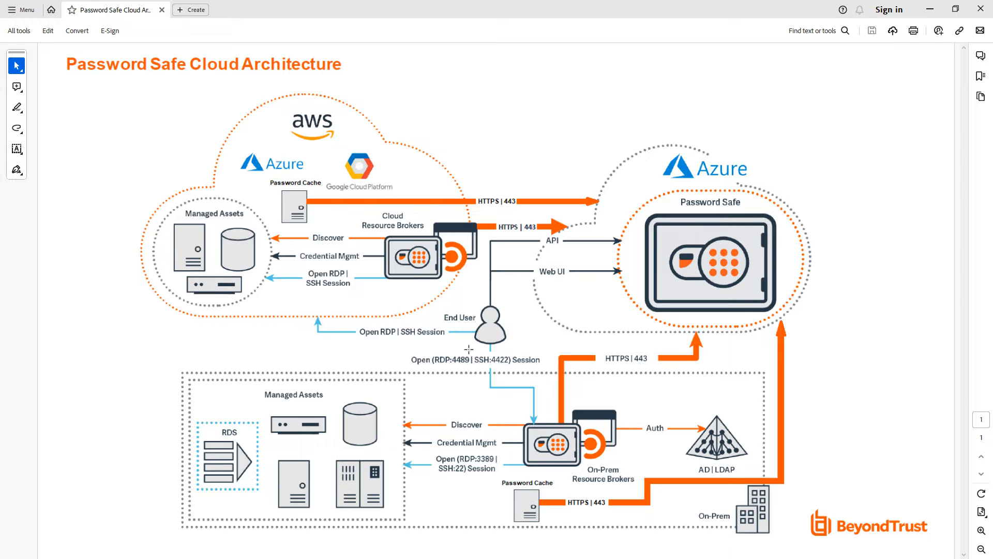
{"action": "mouse_move", "coordinate": [487, 349]}
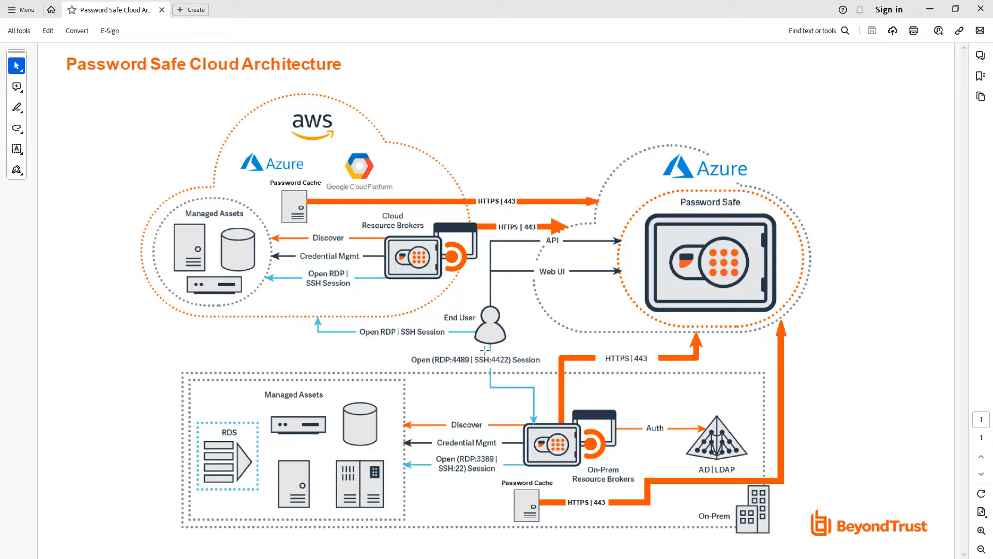
{"action": "mouse_move", "coordinate": [642, 247]}
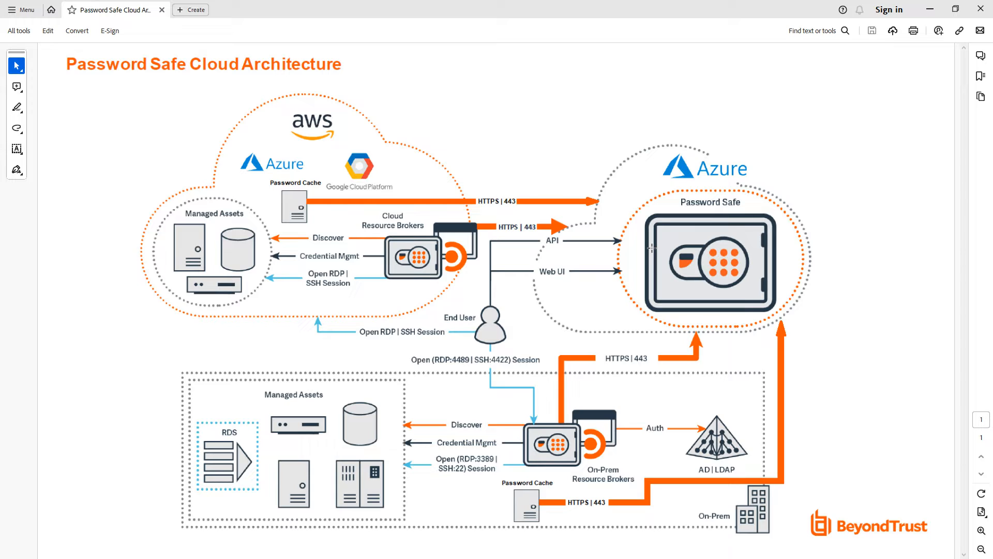
{"action": "mouse_move", "coordinate": [540, 414]}
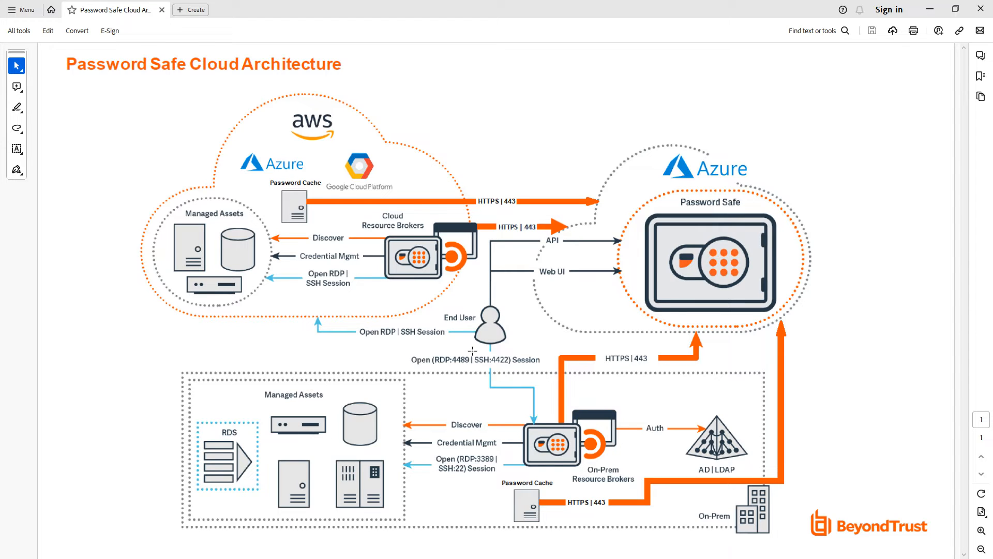
{"action": "mouse_move", "coordinate": [512, 326]}
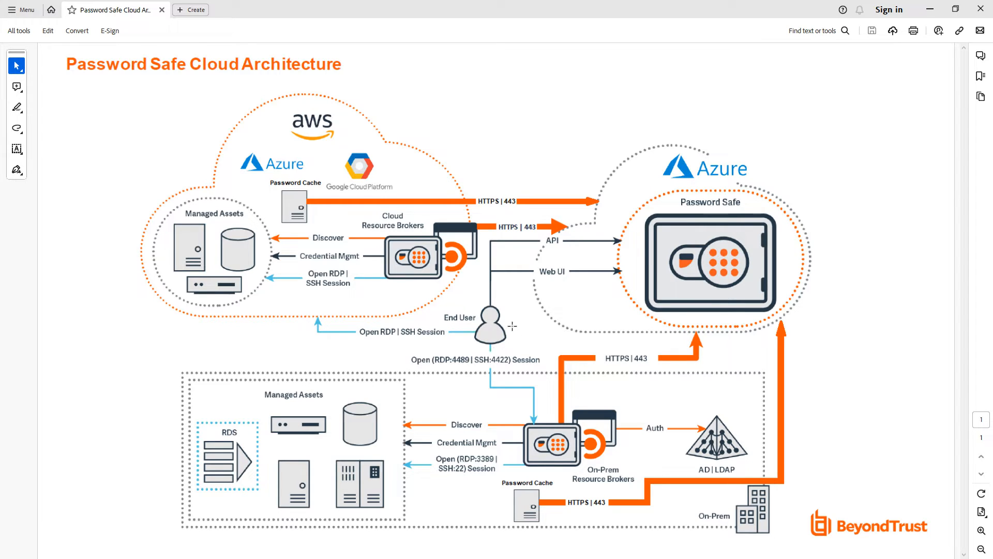
{"action": "mouse_move", "coordinate": [642, 263]}
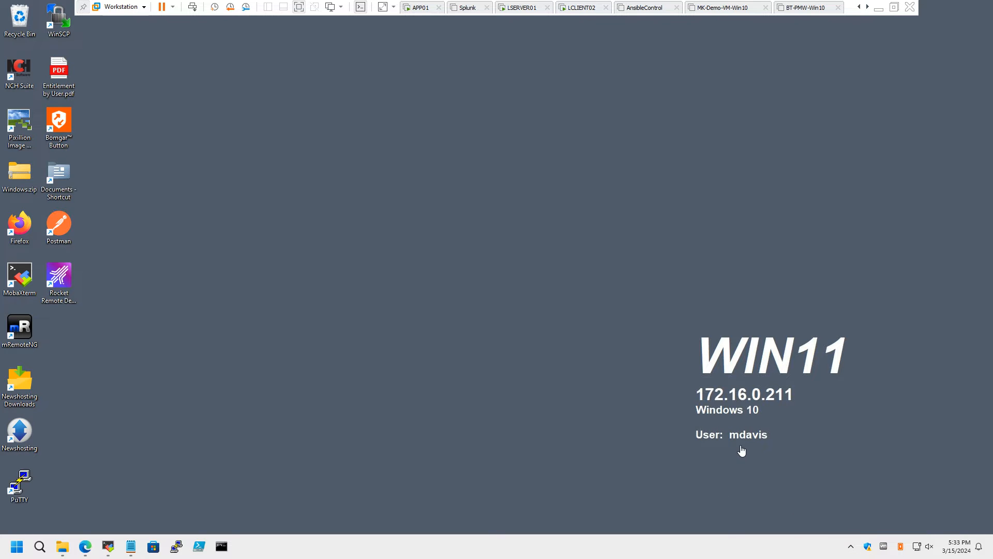
{"action": "mouse_move", "coordinate": [772, 448]}
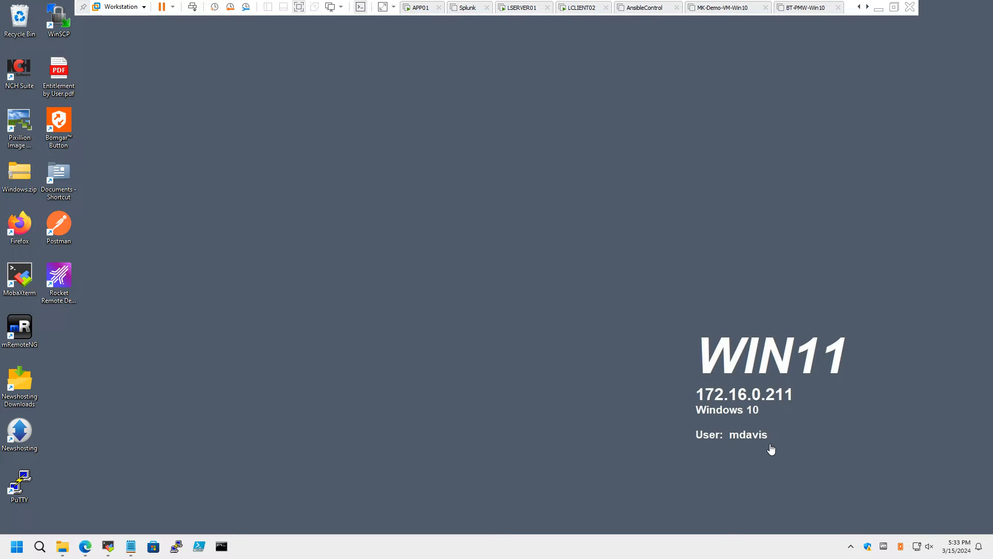
{"action": "mouse_move", "coordinate": [760, 459]}
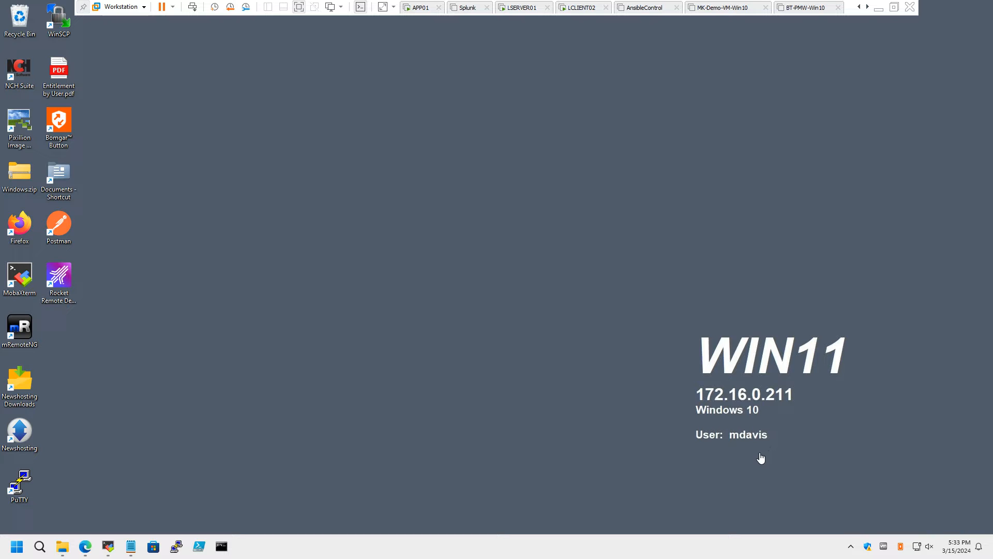
{"action": "mouse_move", "coordinate": [464, 451]}
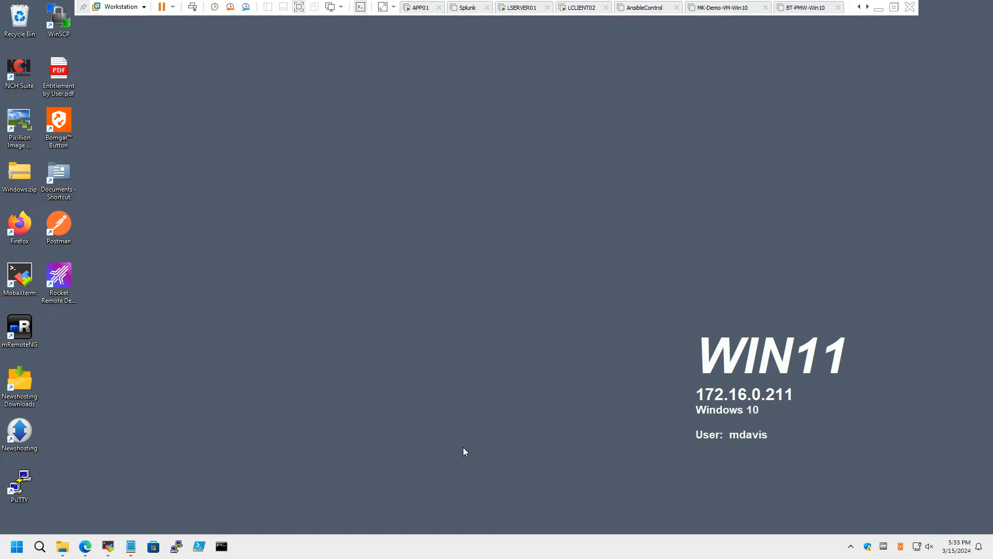
{"action": "mouse_move", "coordinate": [124, 487]}
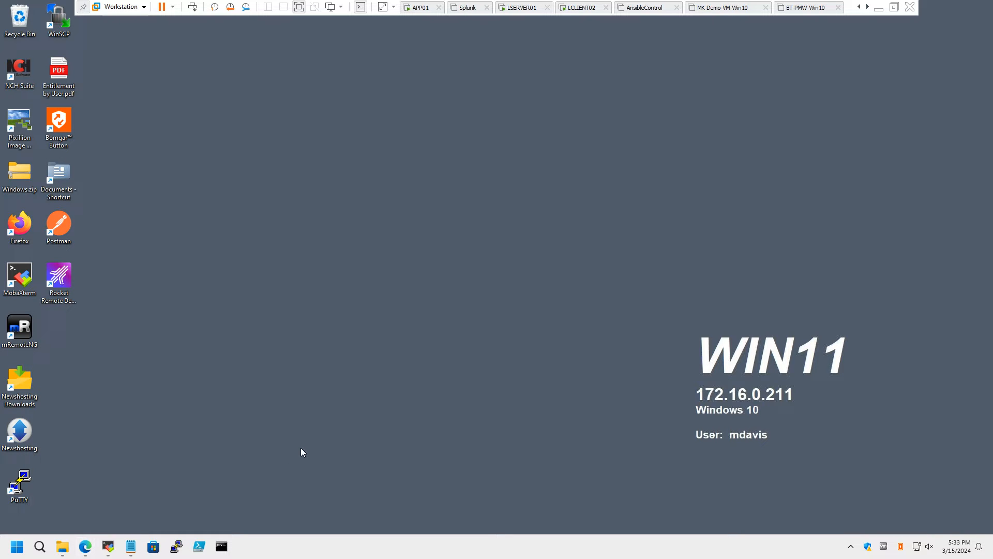
{"action": "mouse_move", "coordinate": [292, 441]}
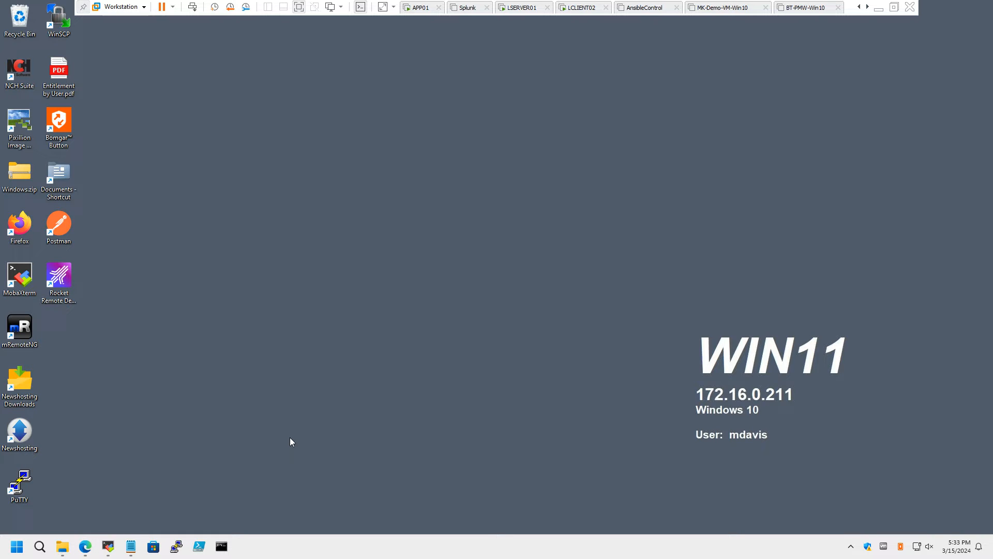
{"action": "mouse_move", "coordinate": [270, 446]}
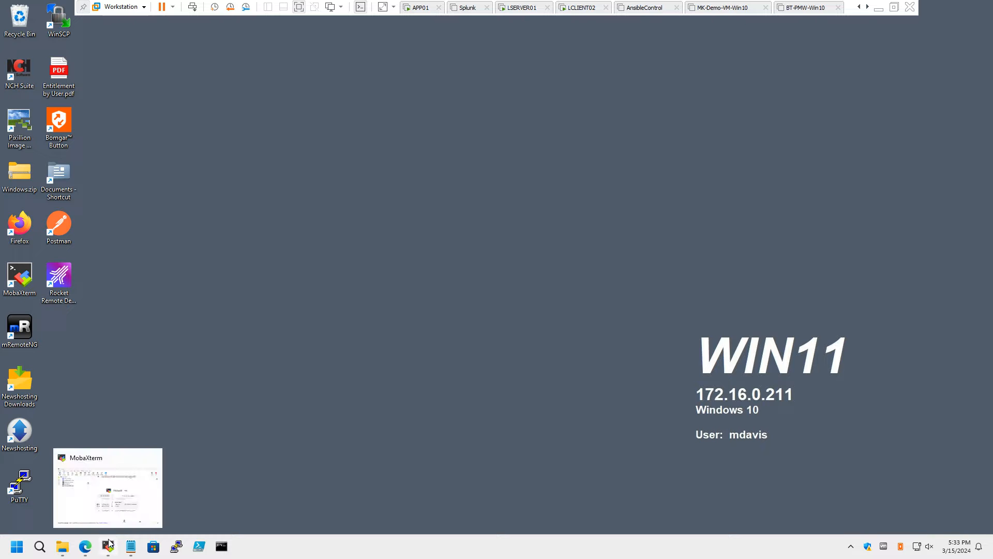
Restore the MobaXterm window so the saved User sessions list is in front.
{"action": "left_click", "coordinate": [108, 487]}
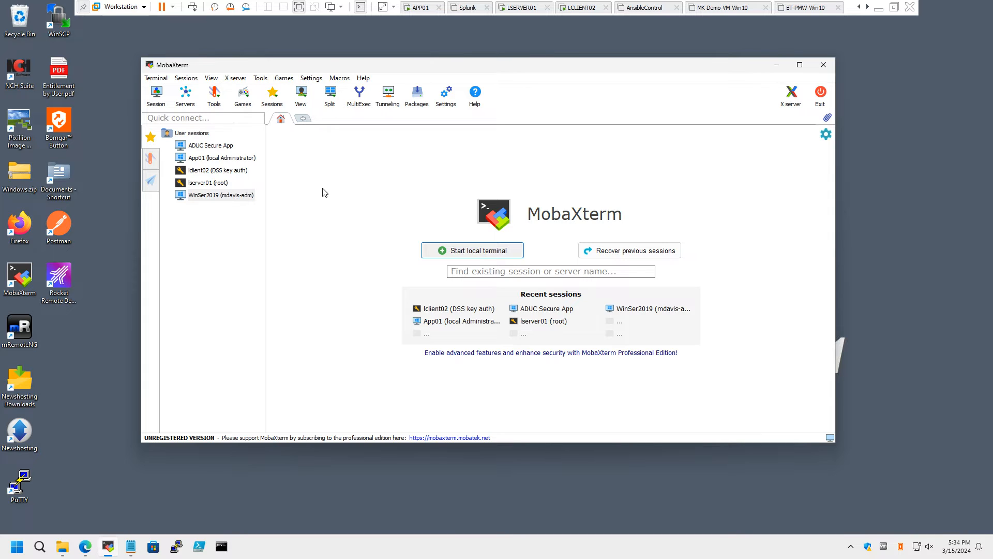
{"action": "mouse_move", "coordinate": [84, 75]}
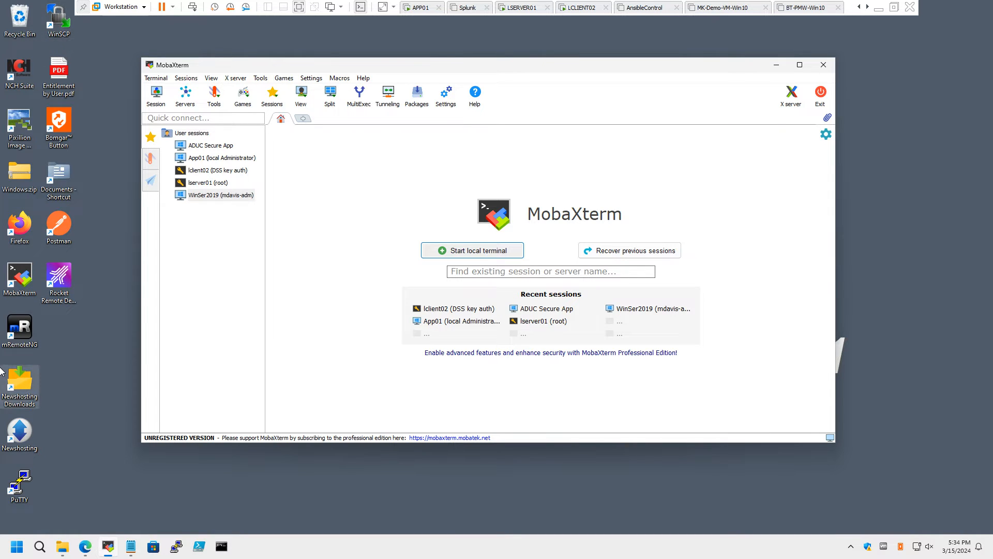
{"action": "left_click", "coordinate": [58, 279]}
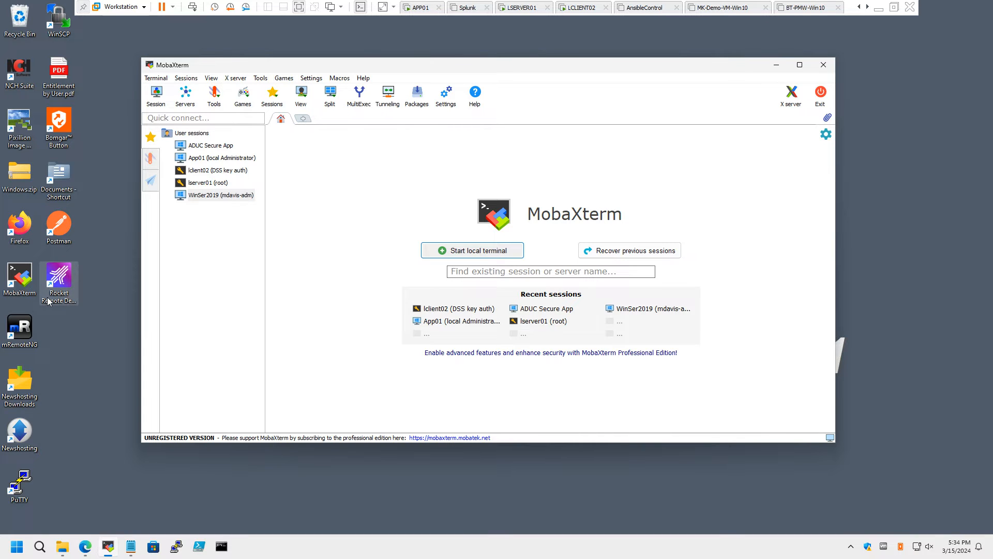
{"action": "mouse_move", "coordinate": [323, 250]}
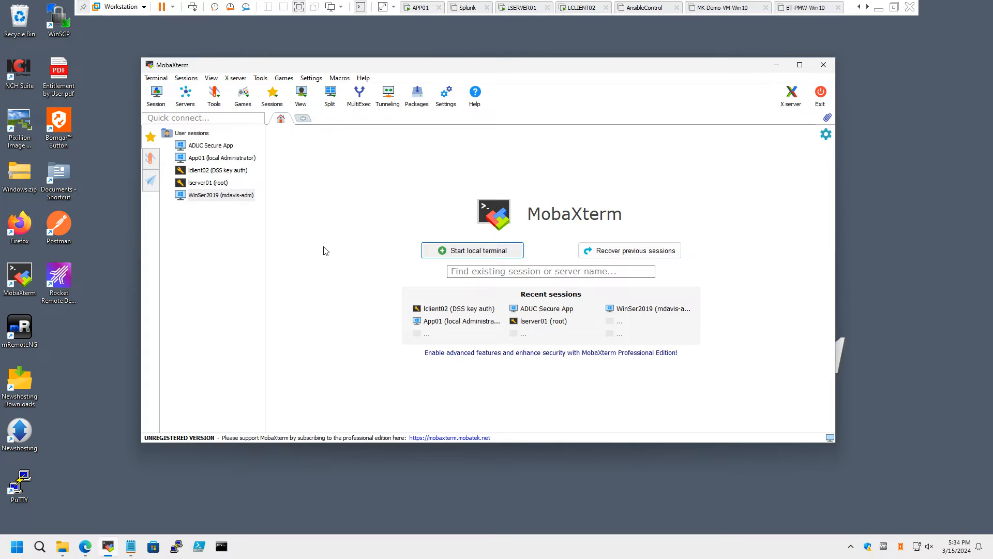
{"action": "mouse_move", "coordinate": [336, 198]}
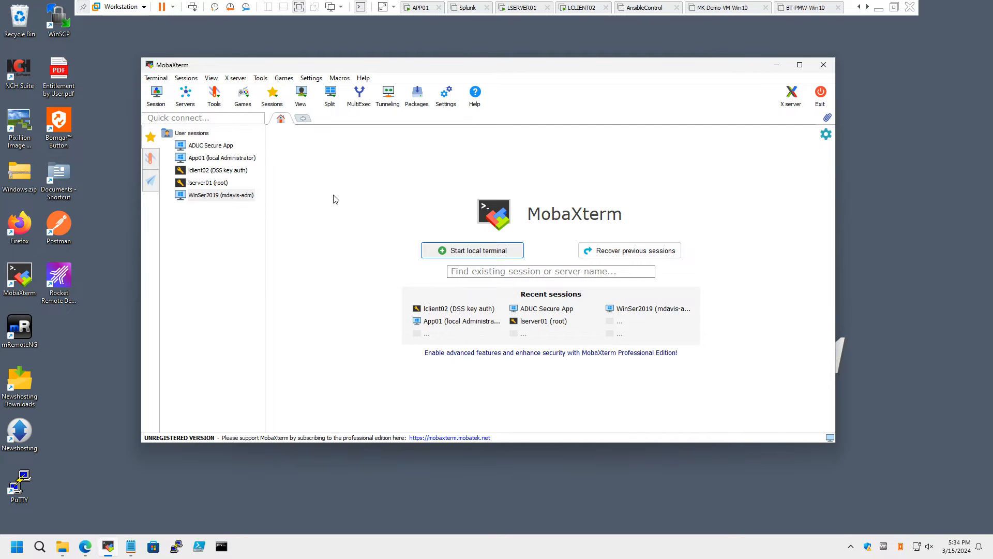
{"action": "mouse_move", "coordinate": [304, 216]}
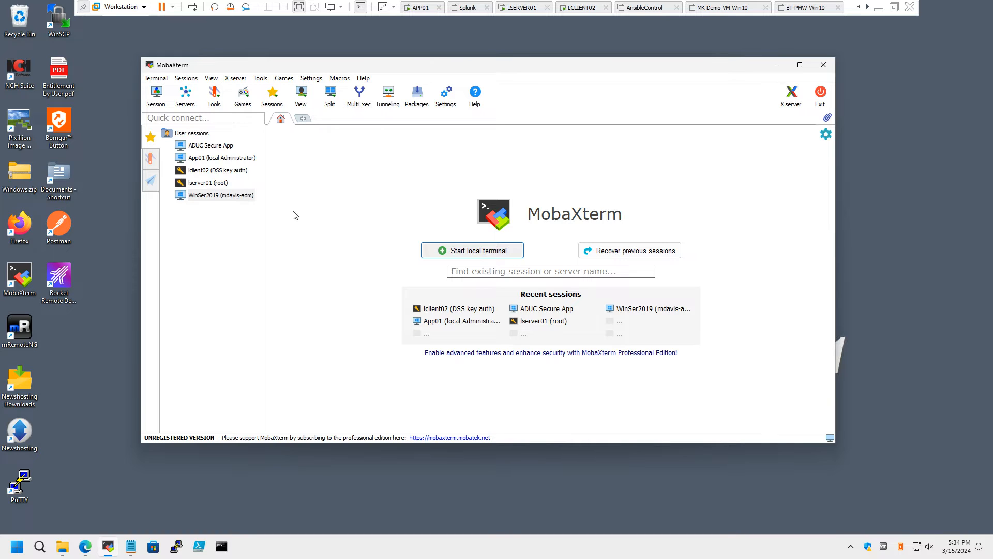
{"action": "mouse_move", "coordinate": [269, 207]}
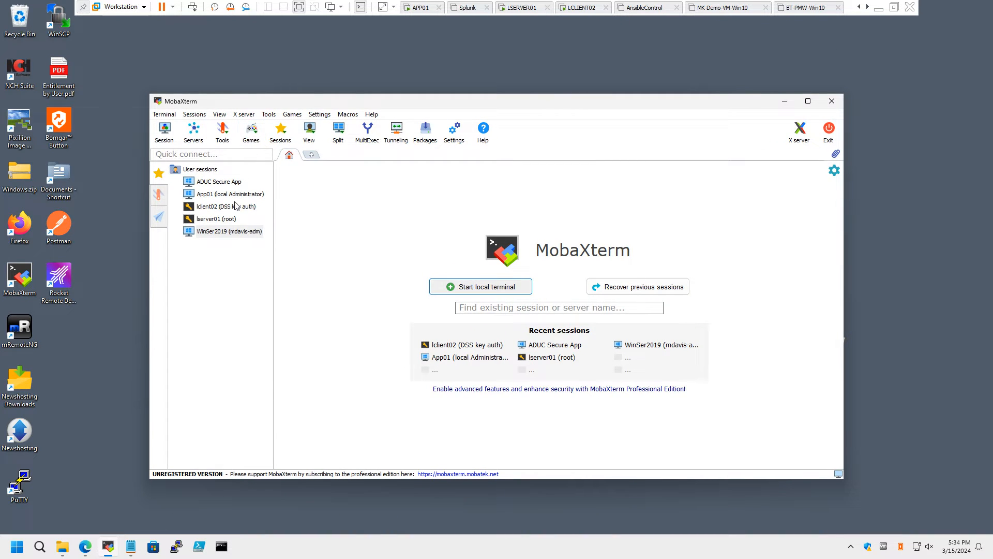
{"action": "mouse_move", "coordinate": [225, 230]}
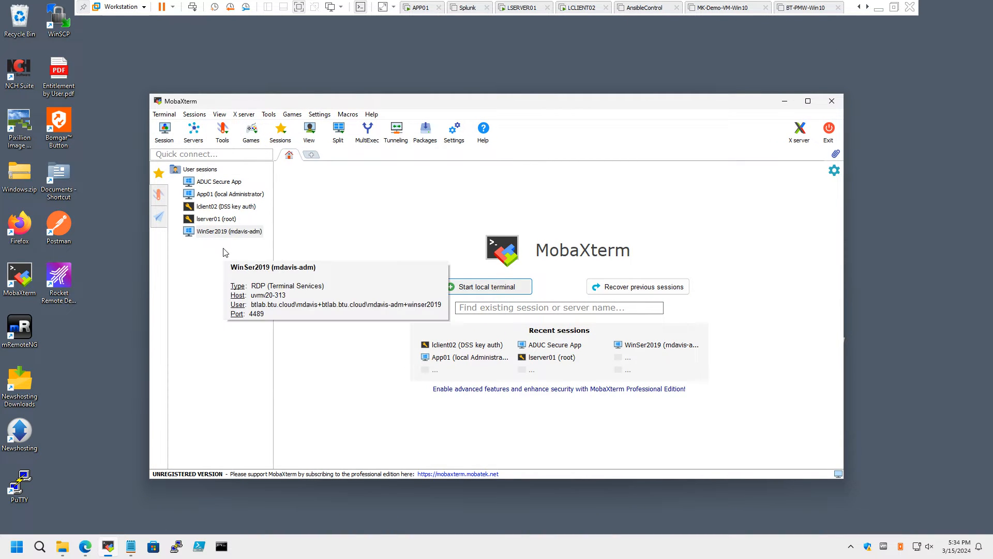
{"action": "mouse_move", "coordinate": [217, 236]}
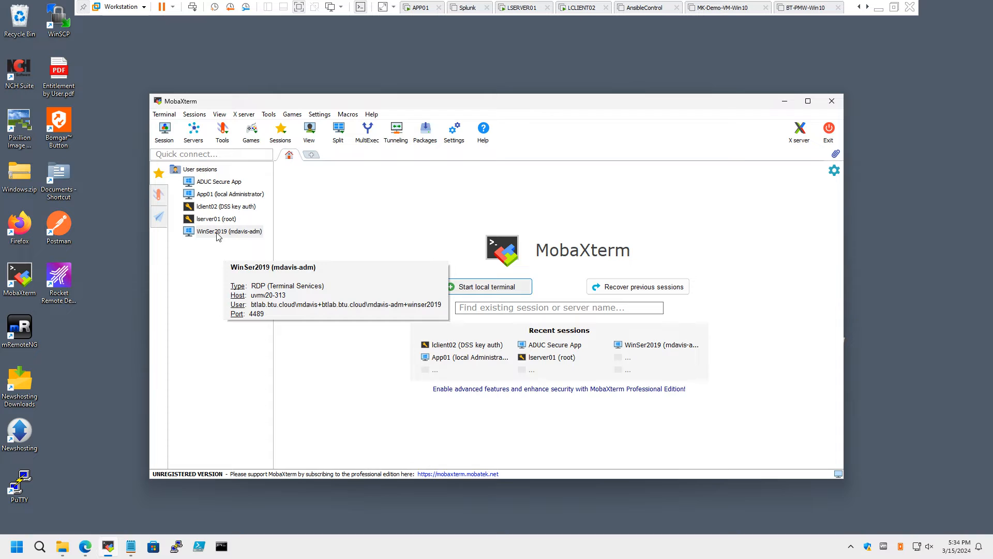
{"action": "mouse_move", "coordinate": [237, 233]}
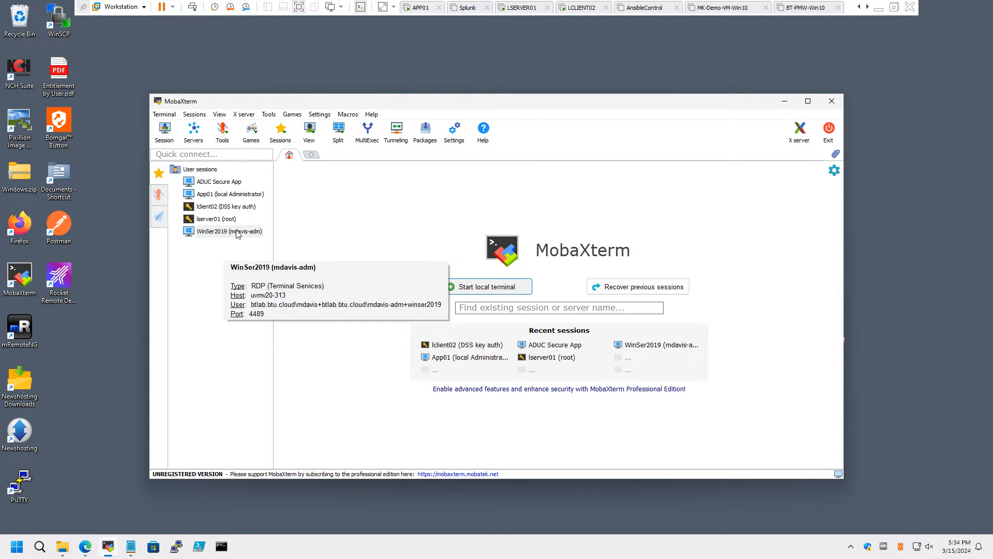
{"action": "mouse_move", "coordinate": [253, 239]}
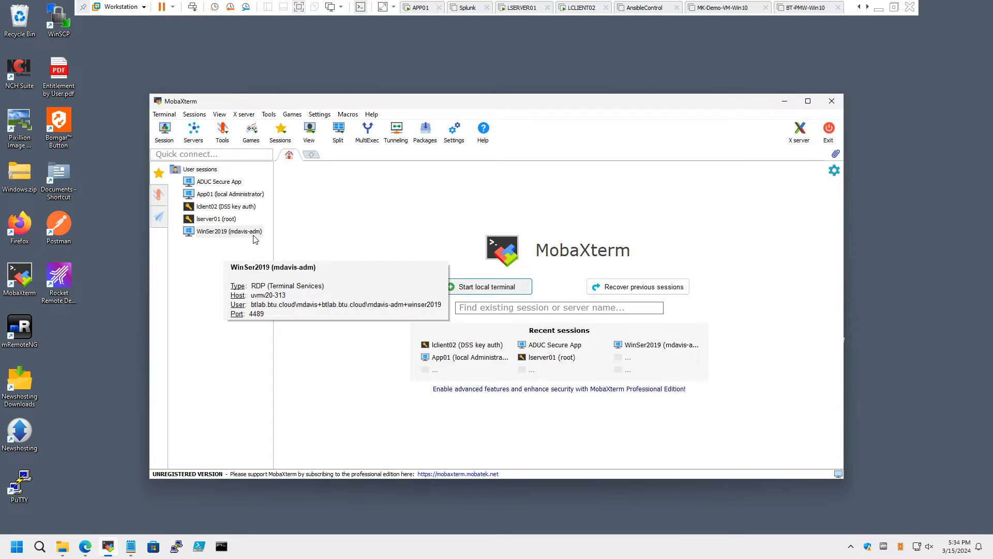
Execute the WinSer2019 RDP session and confirm its password in the prompt.
{"action": "right_click", "coordinate": [230, 231]}
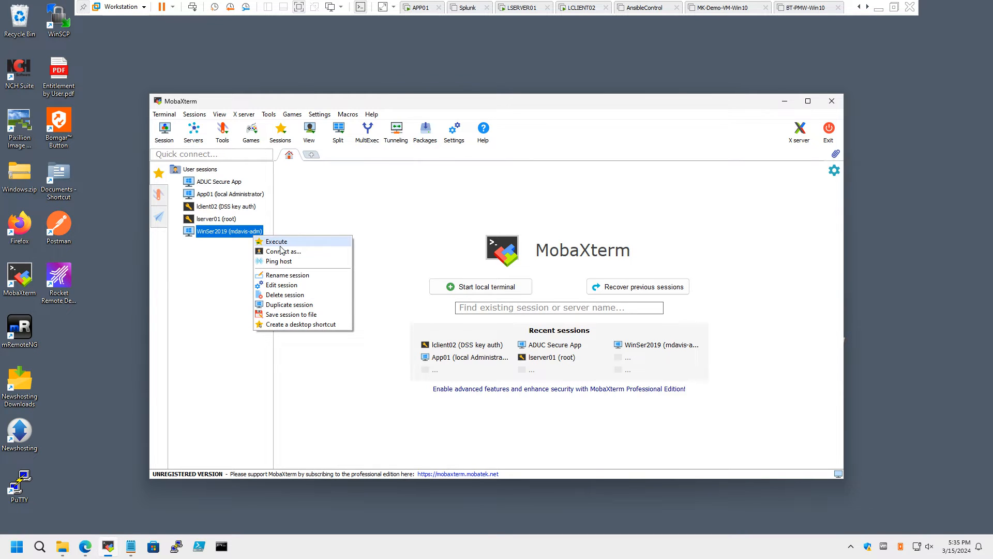
{"action": "left_click", "coordinate": [277, 241]}
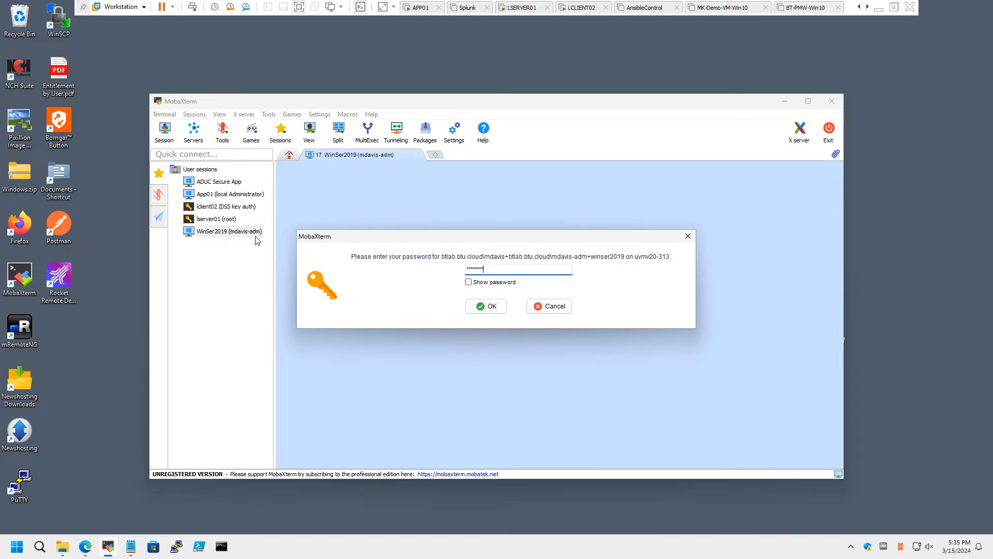
{"action": "left_click", "coordinate": [487, 306]}
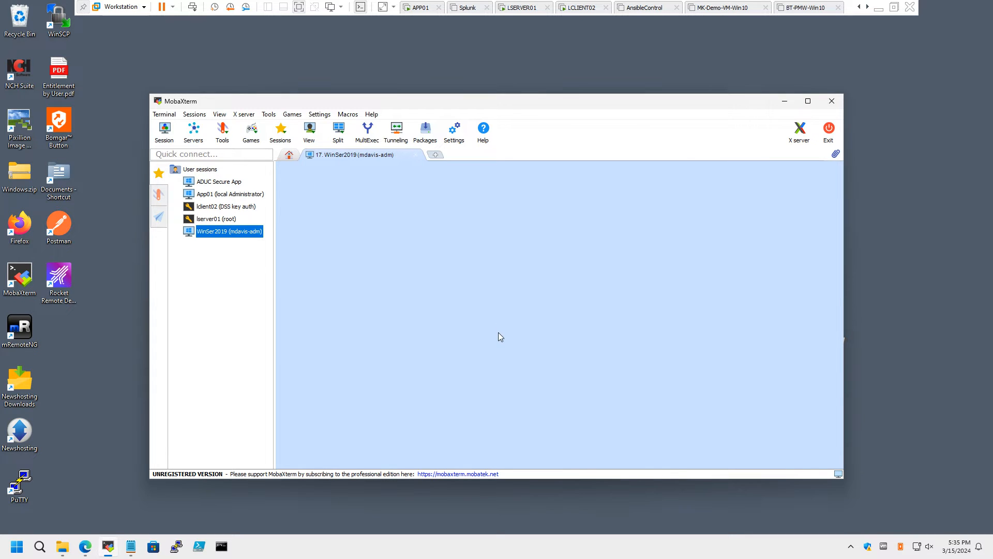
Wait for the WinSer2019 tab to load past the Password Safe screen to the remote desktop.
{"action": "double_click", "coordinate": [229, 231]}
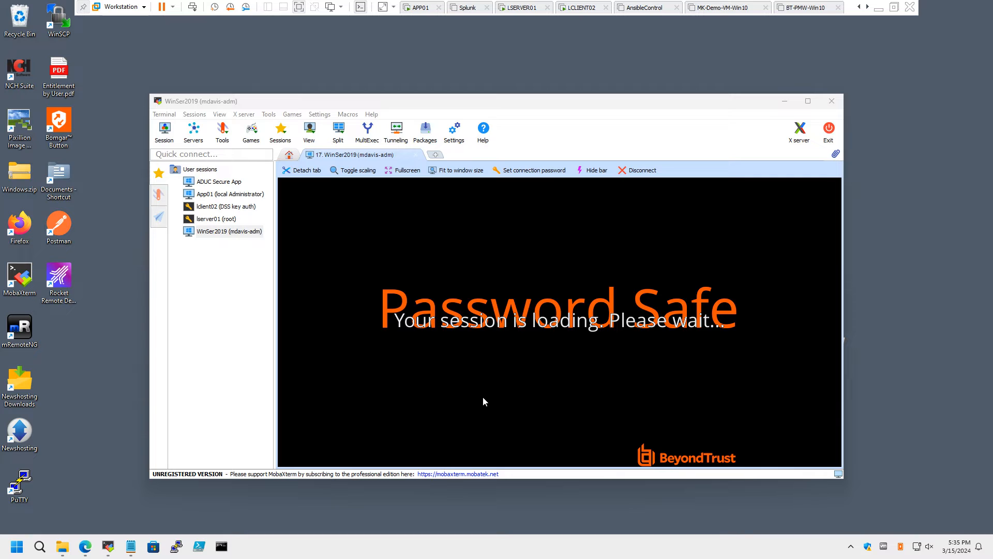
{"action": "mouse_move", "coordinate": [364, 300]}
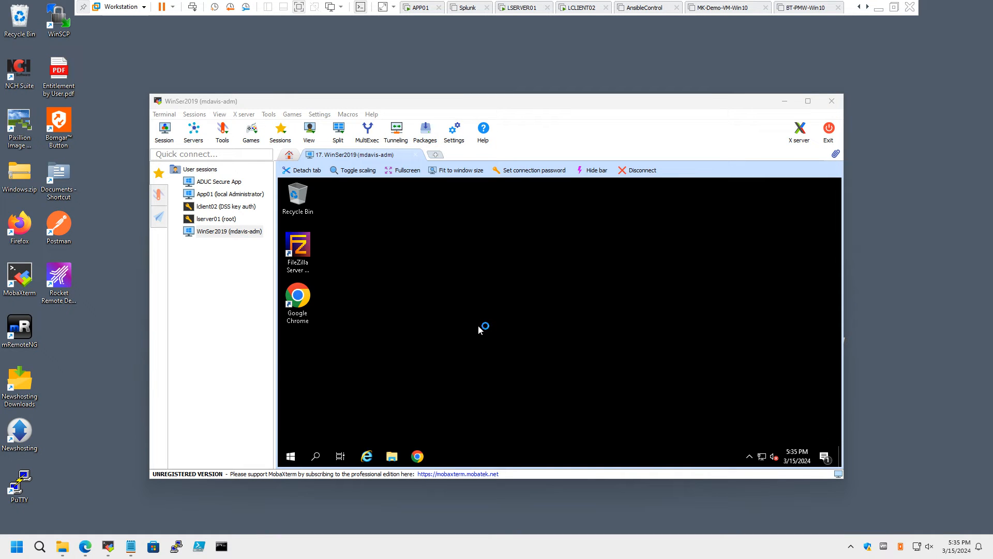
{"action": "mouse_move", "coordinate": [494, 332]}
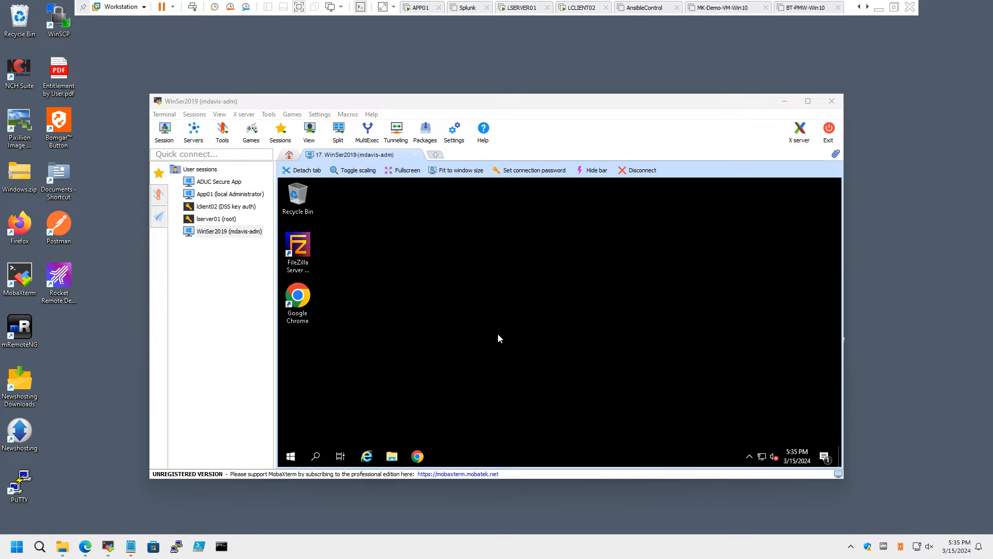
{"action": "mouse_move", "coordinate": [494, 334]}
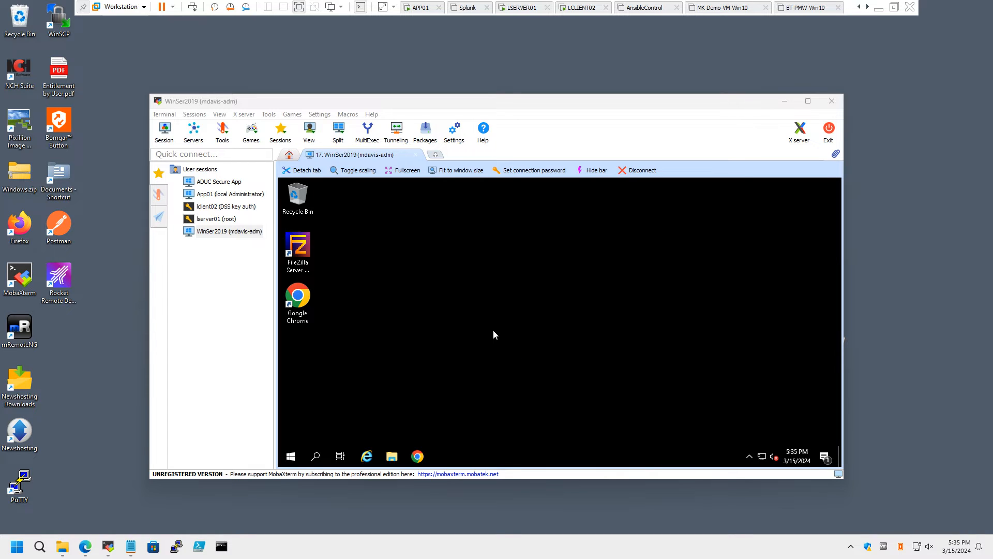
{"action": "mouse_move", "coordinate": [434, 321]}
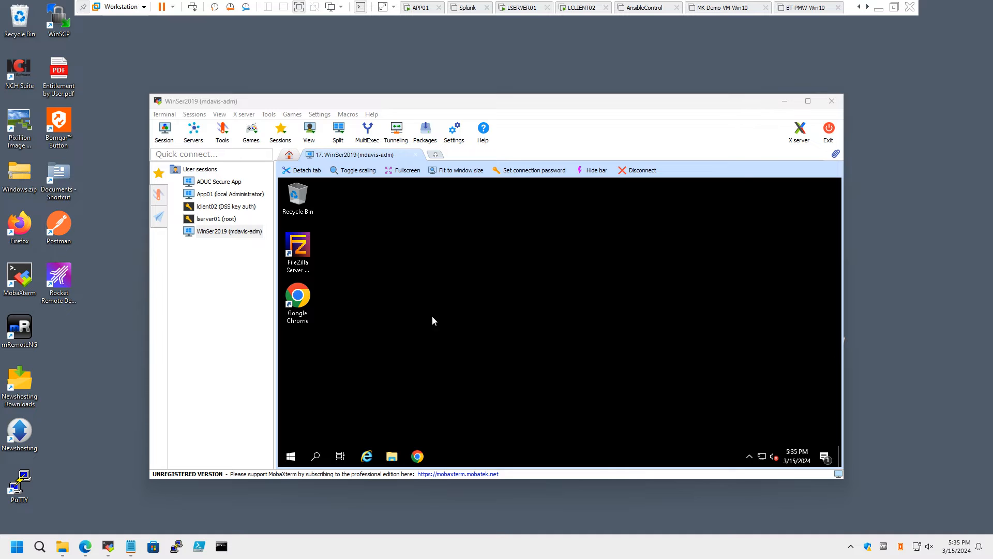
{"action": "mouse_move", "coordinate": [422, 312]}
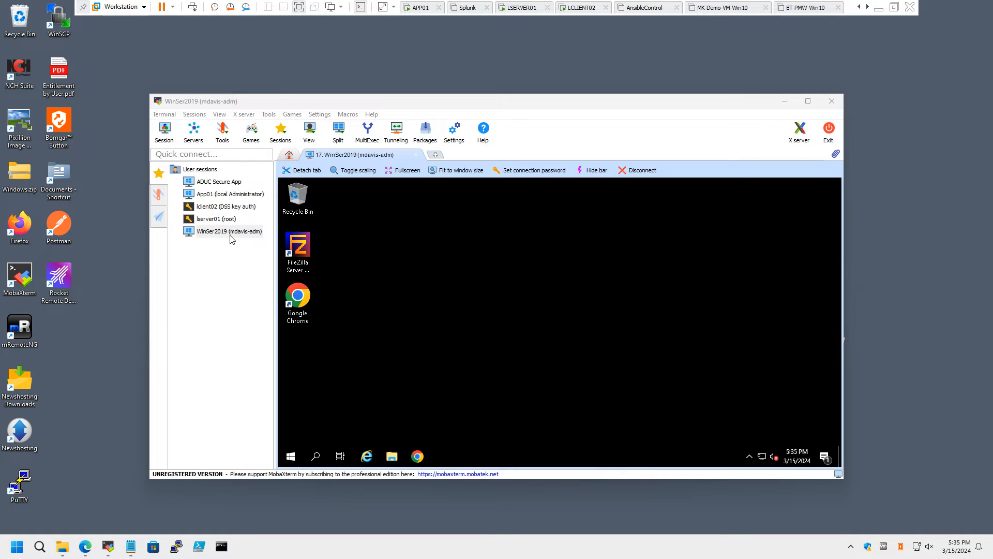
{"action": "mouse_move", "coordinate": [231, 227]}
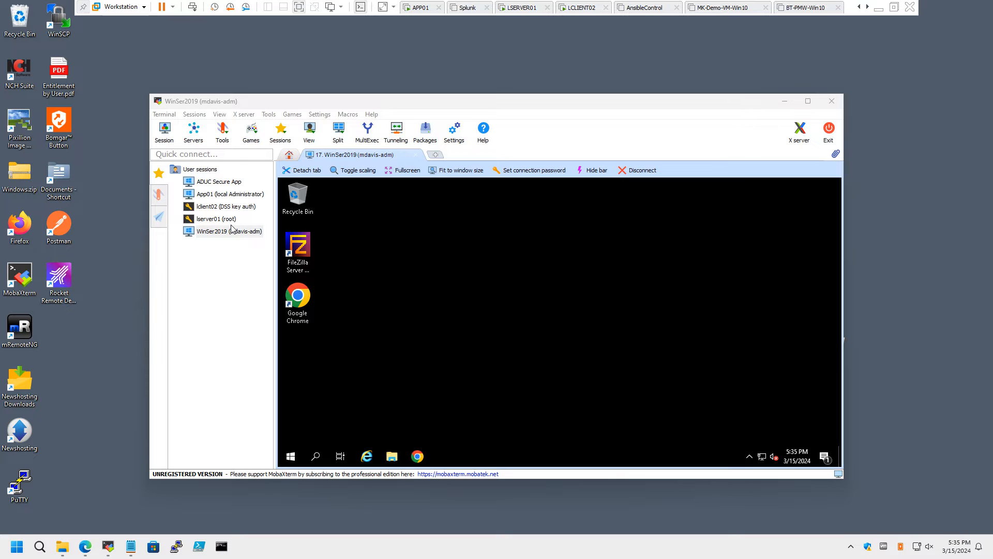
Launch the ADUC Secure App session and confirm its password.
{"action": "left_click", "coordinate": [219, 181]}
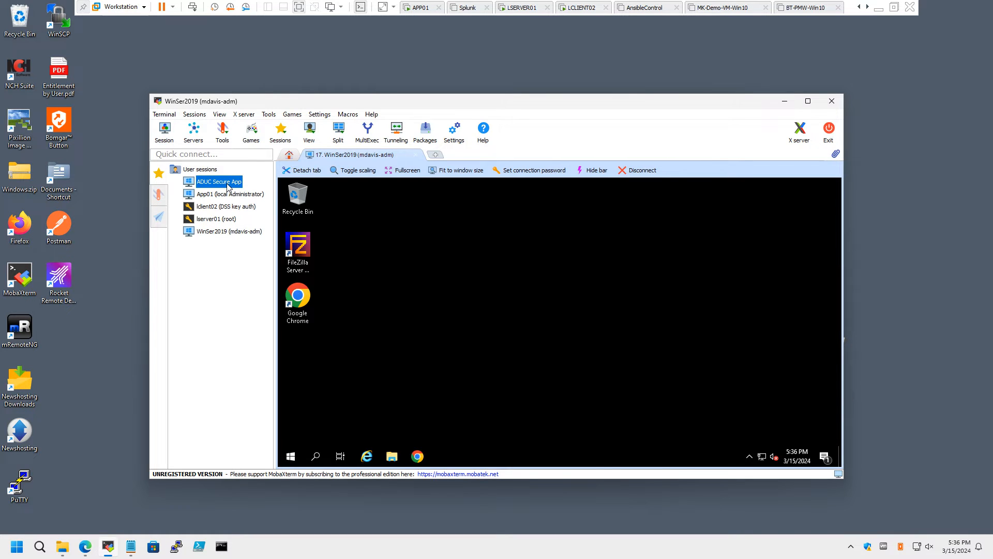
{"action": "mouse_move", "coordinate": [235, 182]}
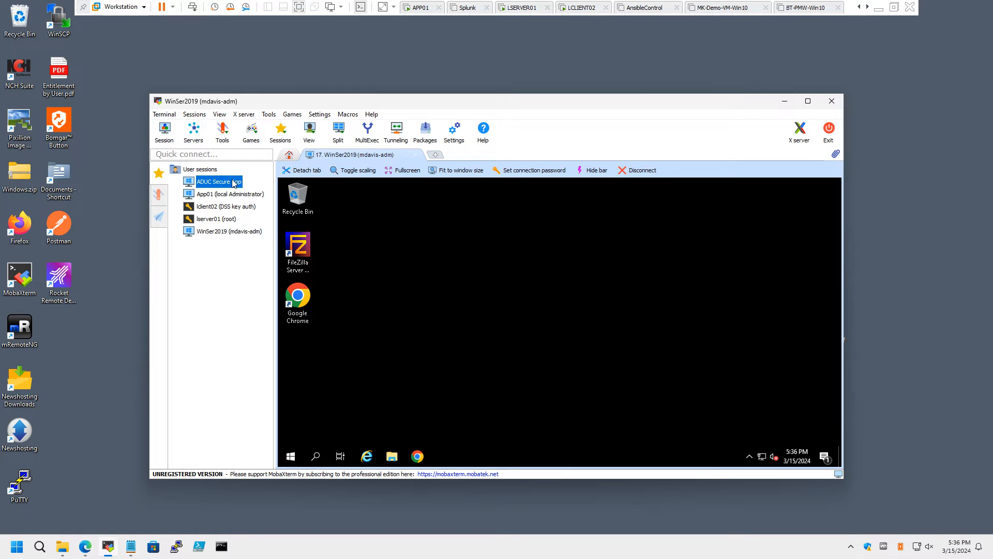
{"action": "mouse_move", "coordinate": [218, 181]}
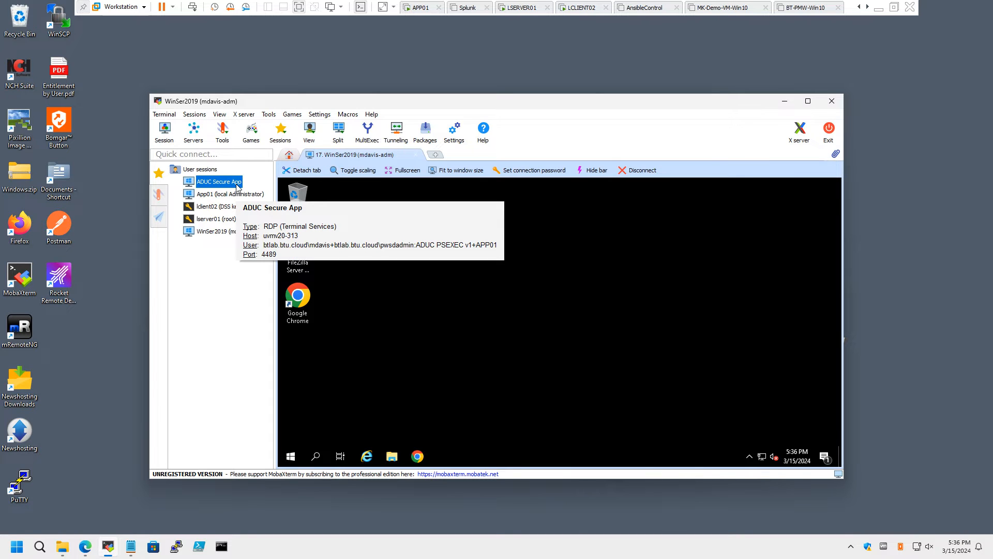
{"action": "mouse_move", "coordinate": [225, 184]}
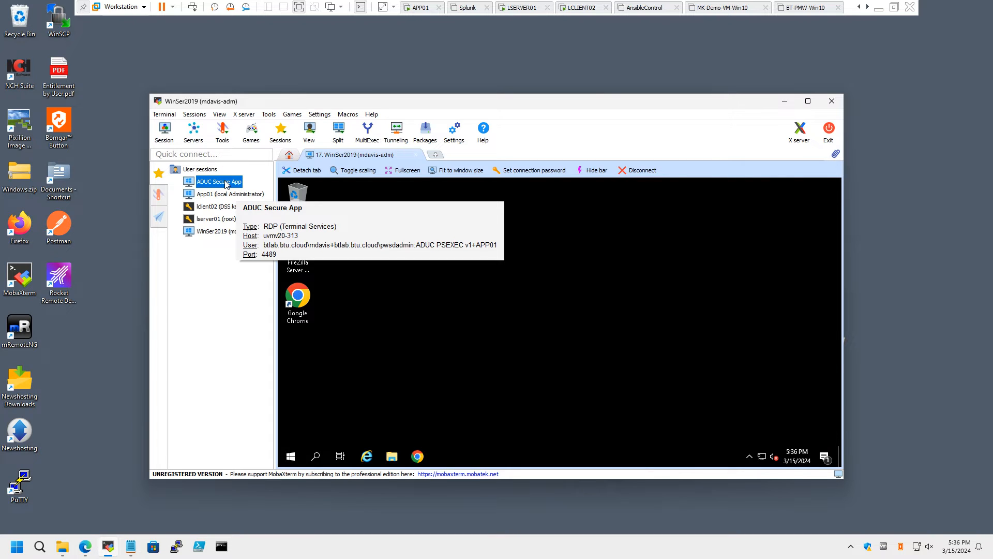
{"action": "double_click", "coordinate": [217, 181]}
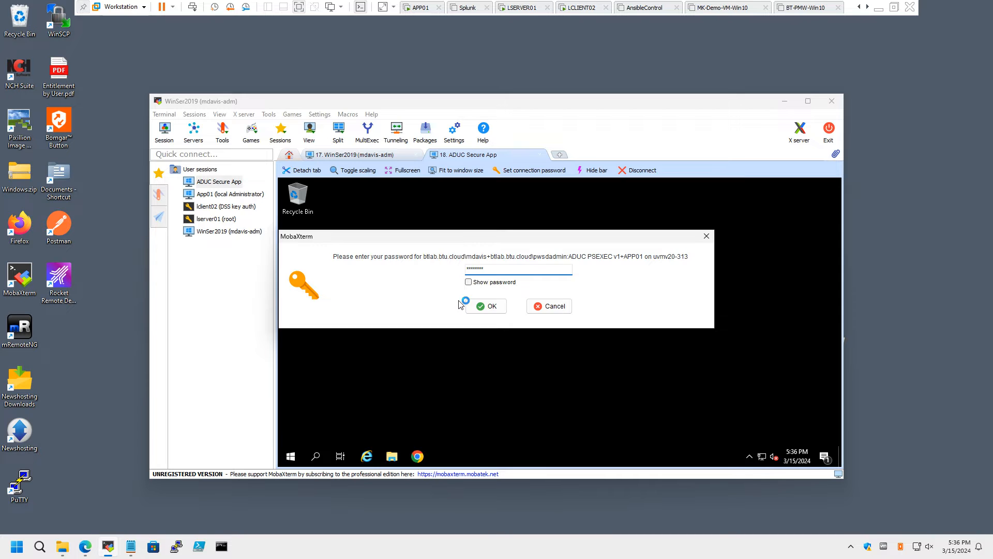
{"action": "left_click", "coordinate": [486, 305]}
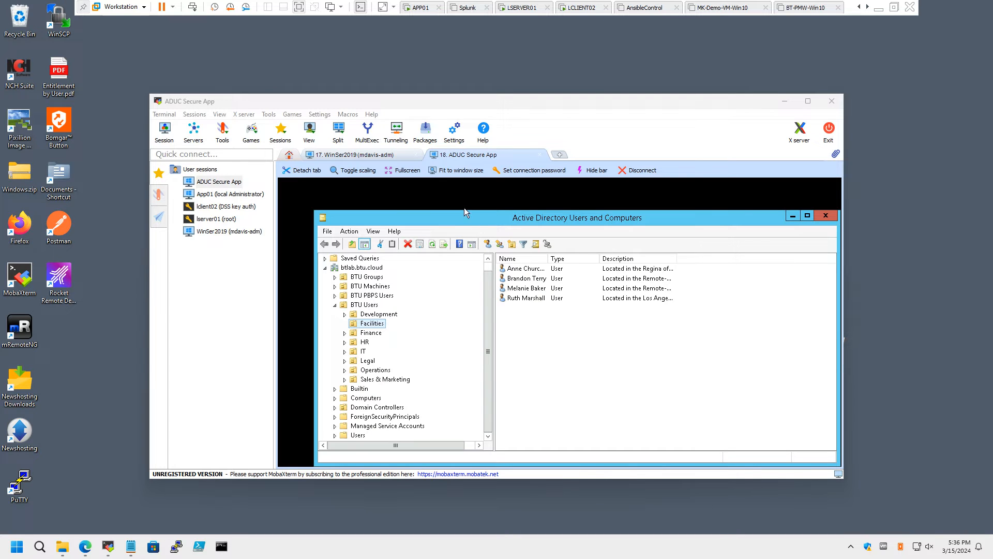
{"action": "mouse_move", "coordinate": [468, 224]}
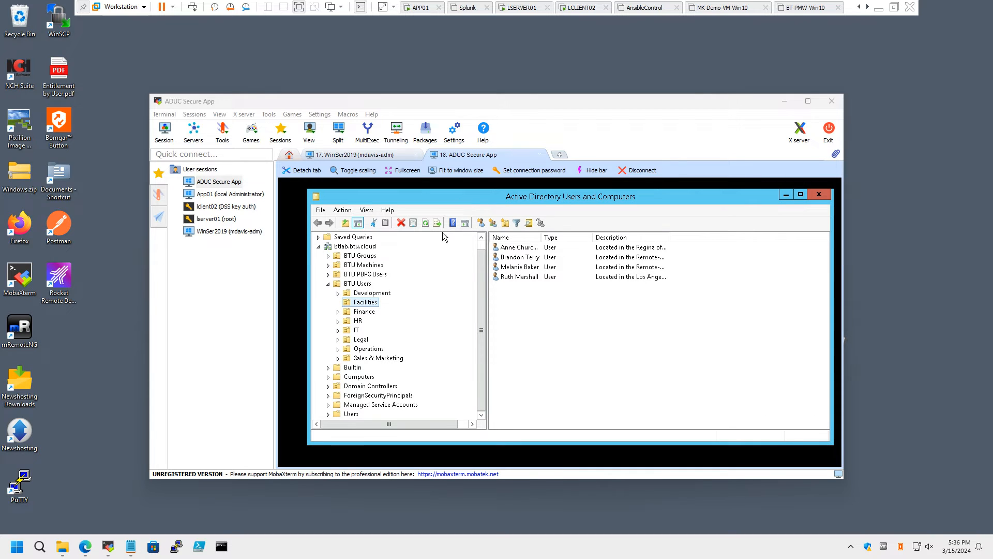
{"action": "mouse_move", "coordinate": [425, 435]}
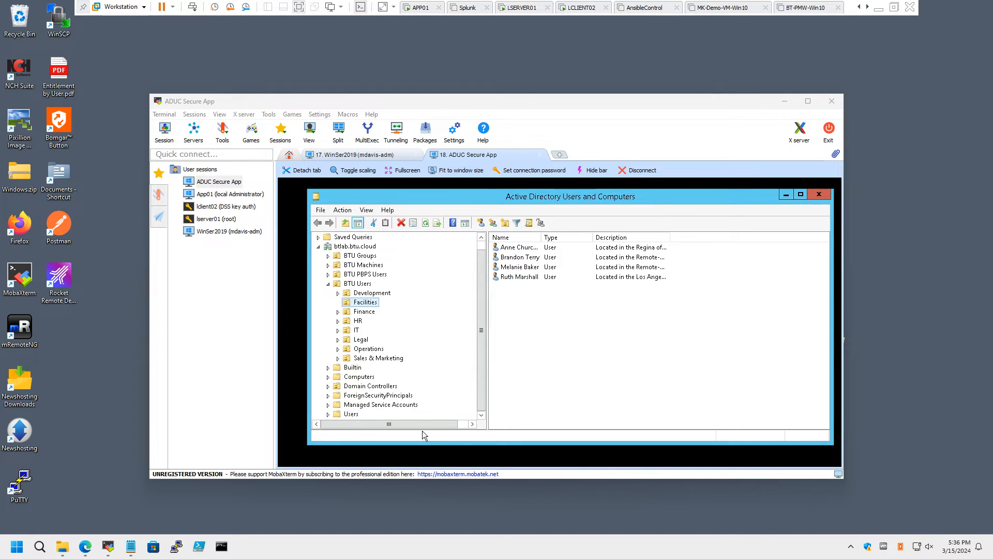
{"action": "mouse_move", "coordinate": [472, 464]}
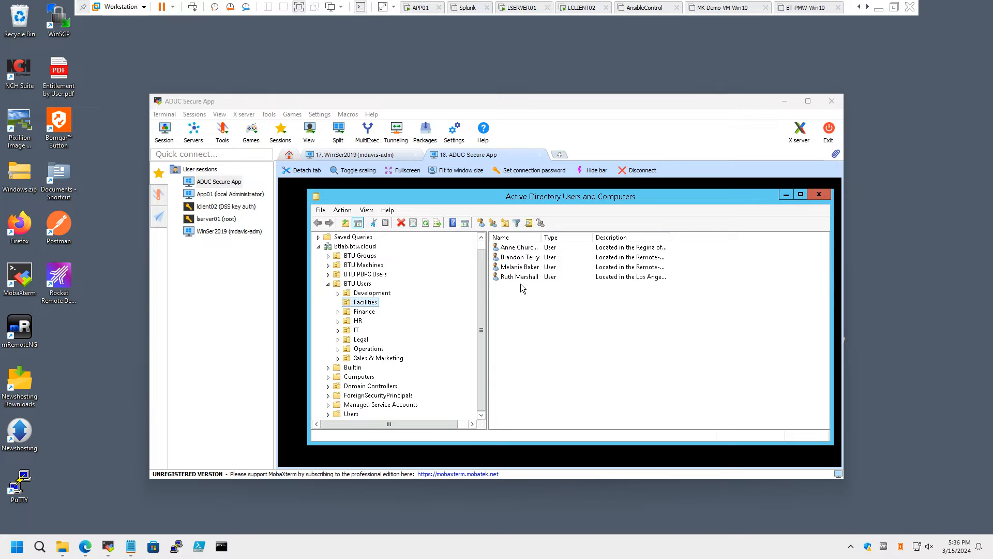
{"action": "right_click", "coordinate": [516, 278]}
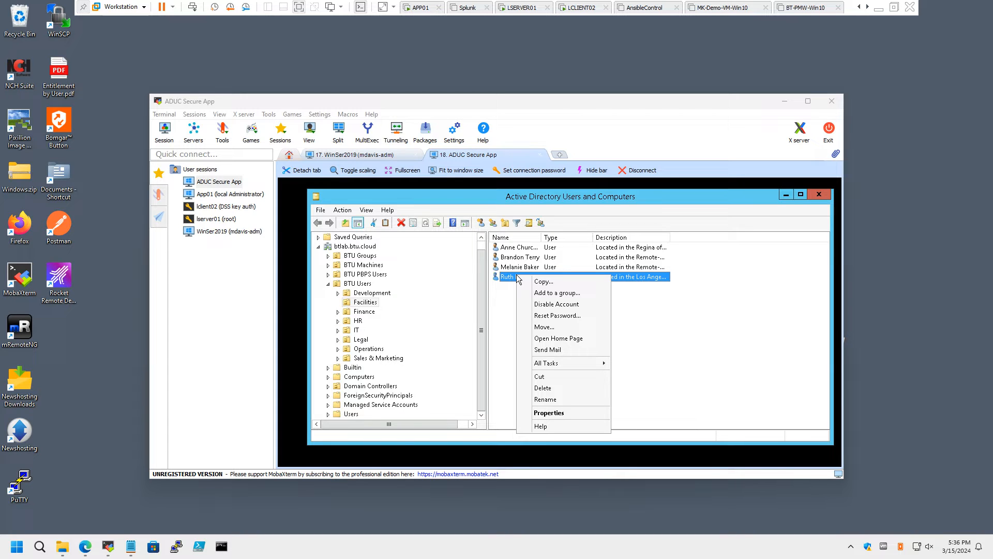
{"action": "mouse_move", "coordinate": [543, 281]}
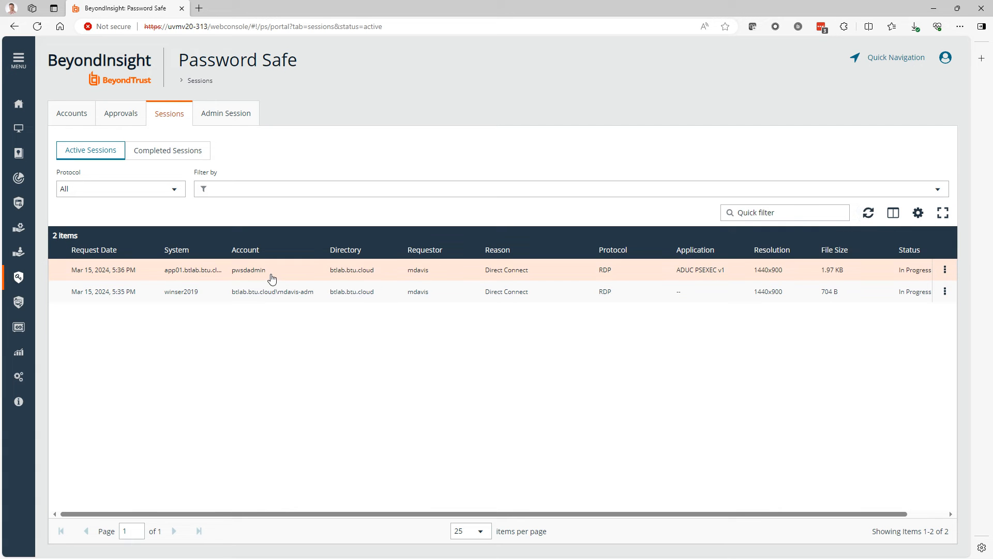
{"action": "mouse_move", "coordinate": [295, 405]}
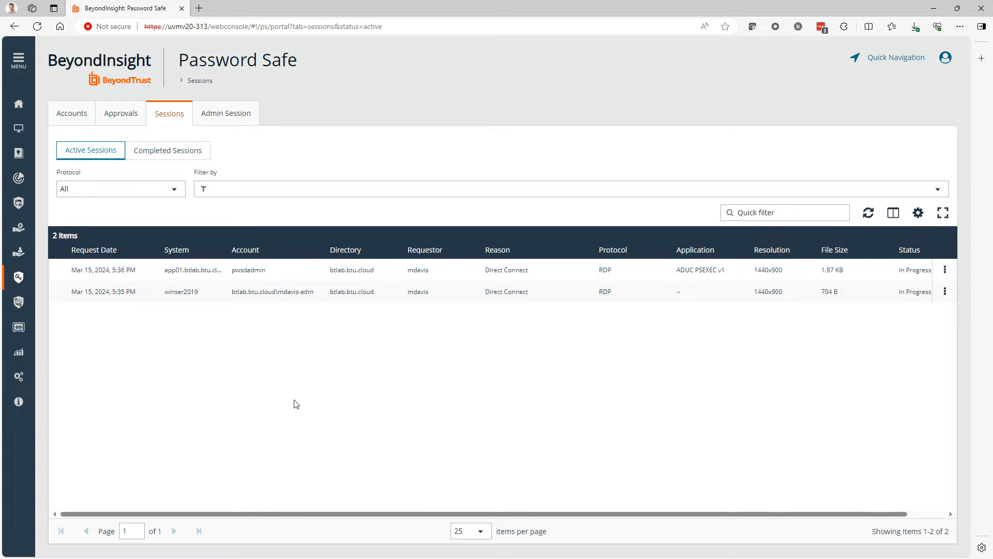
{"action": "mouse_move", "coordinate": [243, 155]}
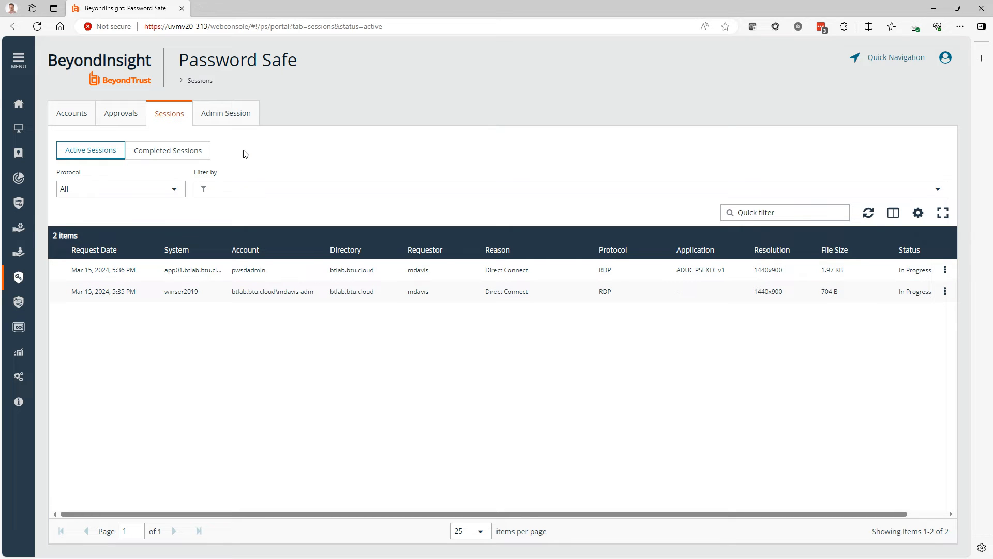
{"action": "mouse_move", "coordinate": [288, 292]}
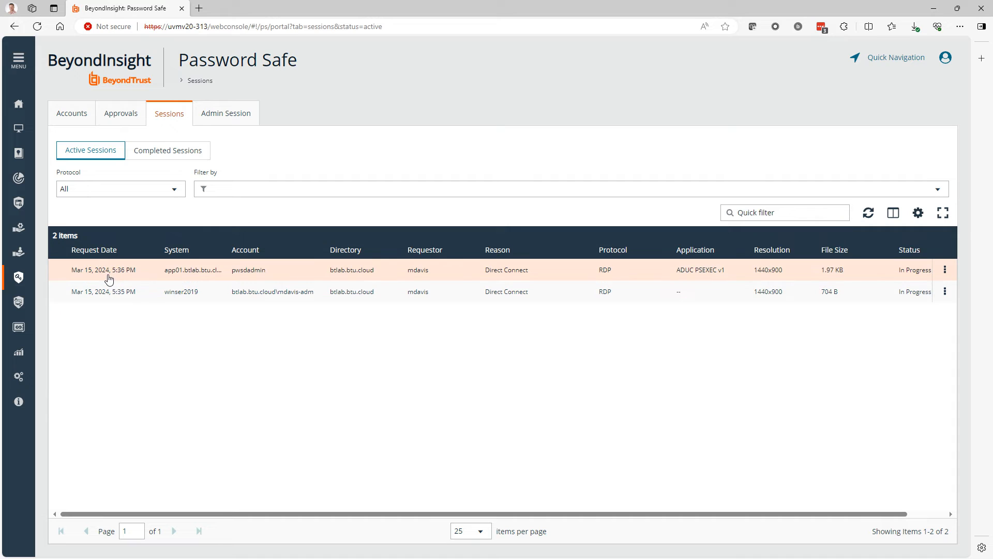
{"action": "mouse_move", "coordinate": [379, 277]}
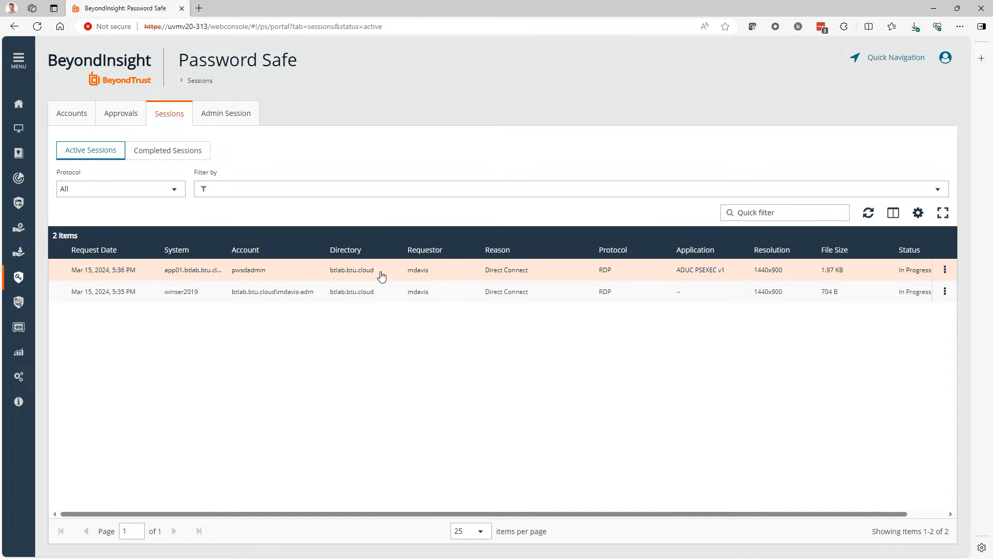
{"action": "mouse_move", "coordinate": [496, 279]}
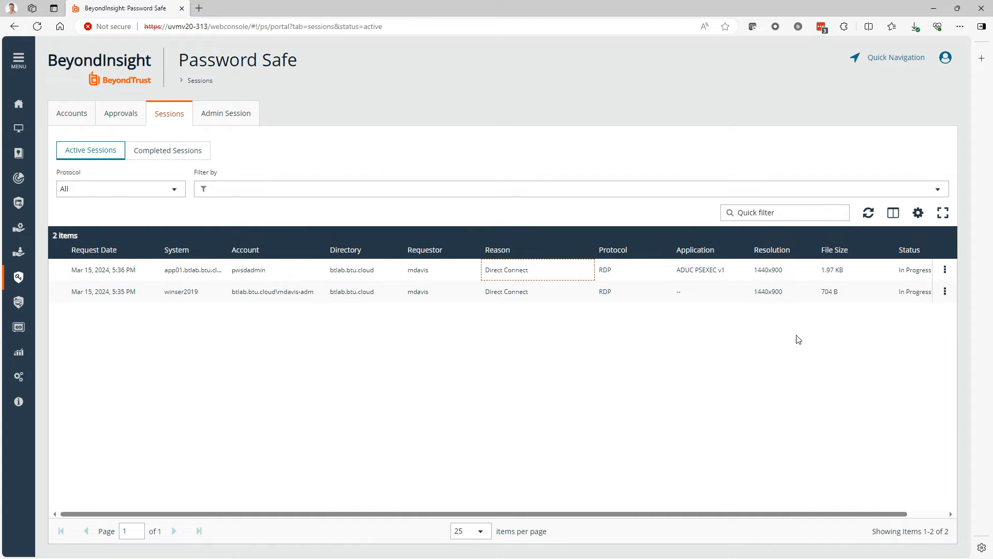
{"action": "mouse_move", "coordinate": [869, 345]}
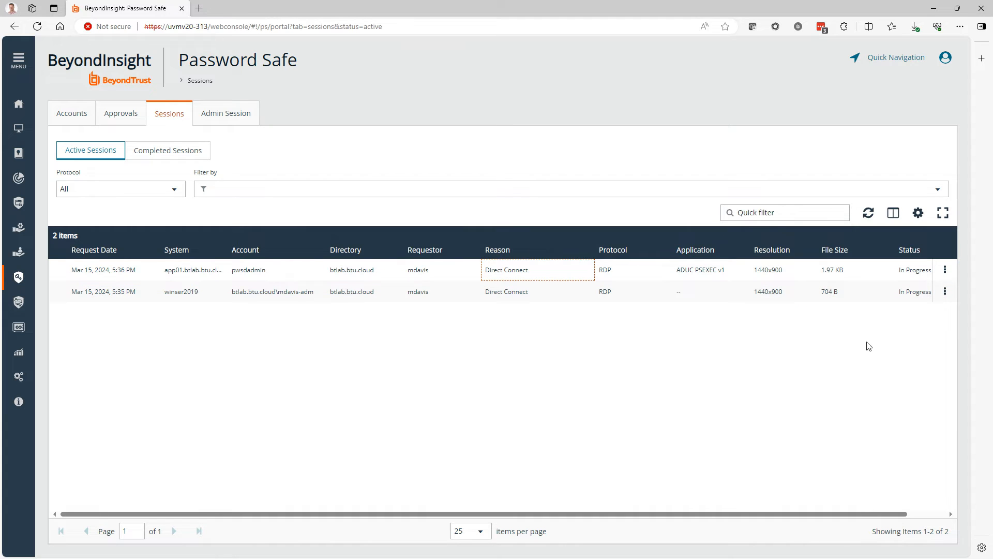
View the live WINSER2019 session in the Session Viewer, lock it, then unlock it.
{"action": "left_click", "coordinate": [945, 269]}
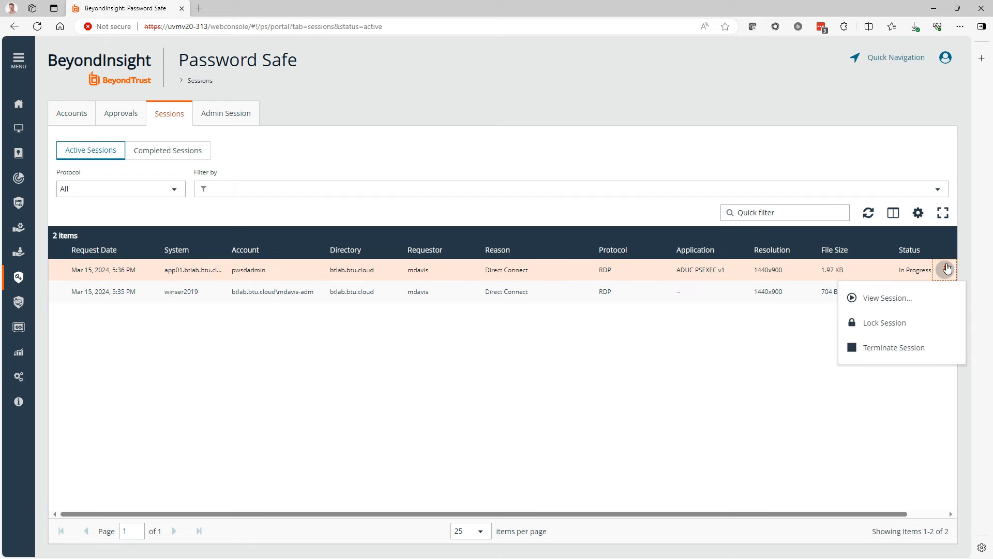
{"action": "left_click", "coordinate": [883, 298]}
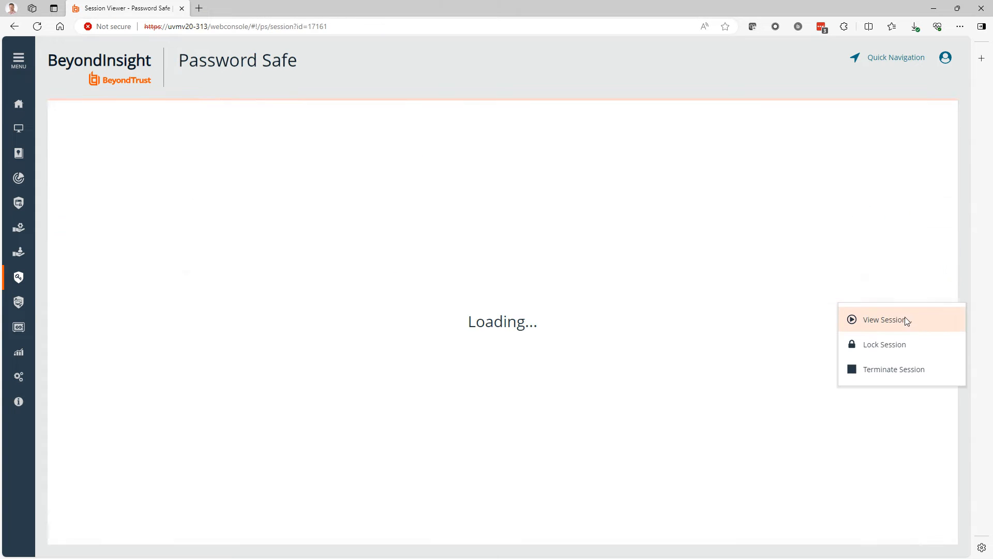
{"action": "left_click", "coordinate": [885, 320]}
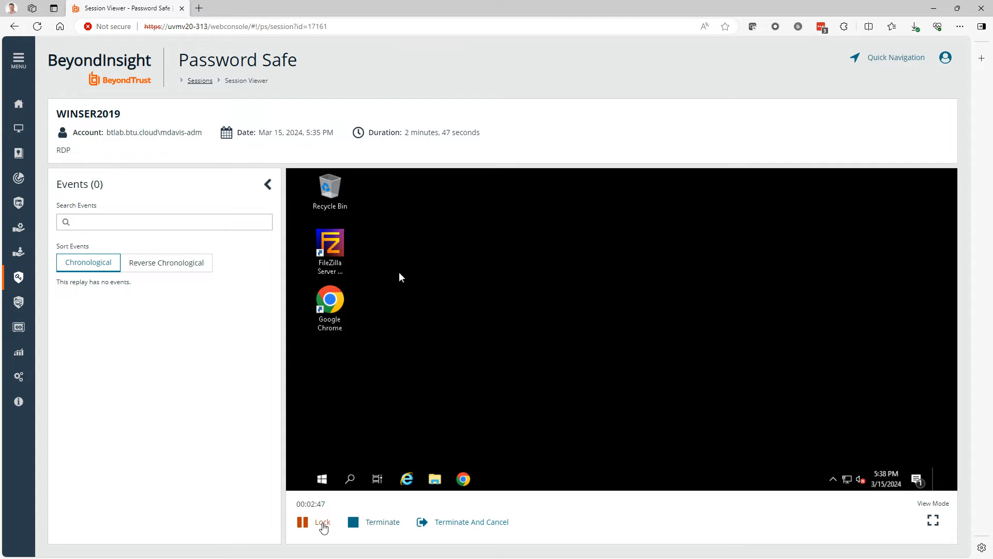
{"action": "left_click", "coordinate": [323, 522]}
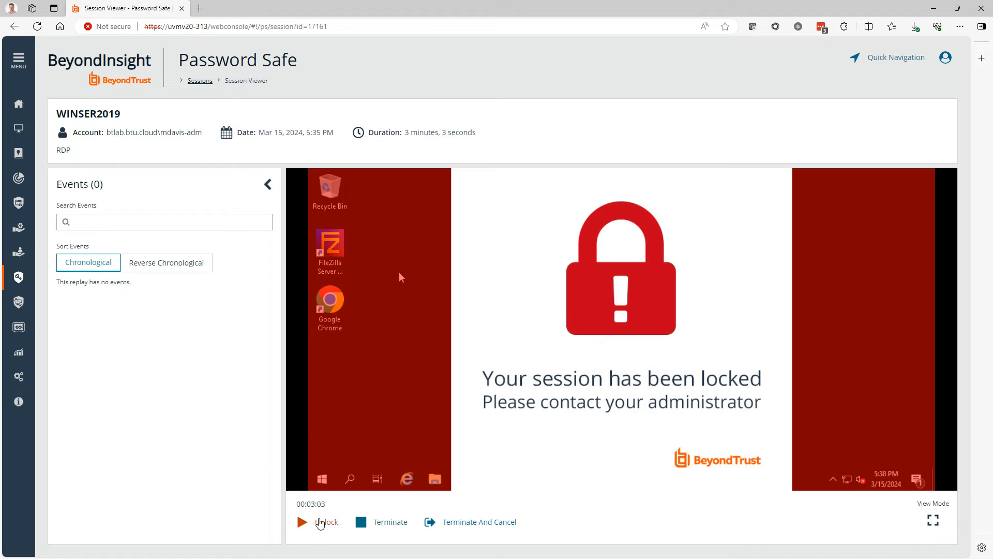
{"action": "left_click", "coordinate": [326, 521]}
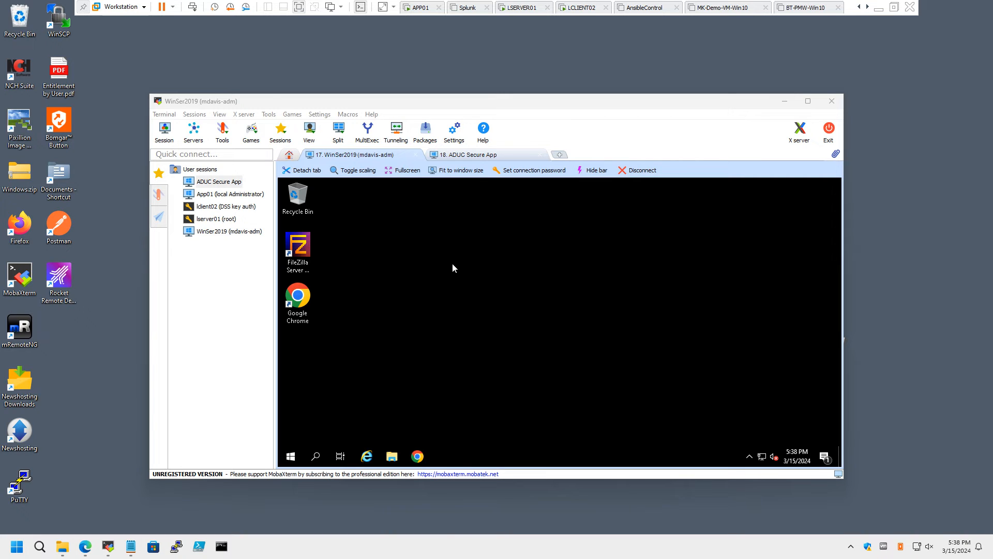
{"action": "mouse_move", "coordinate": [368, 248]}
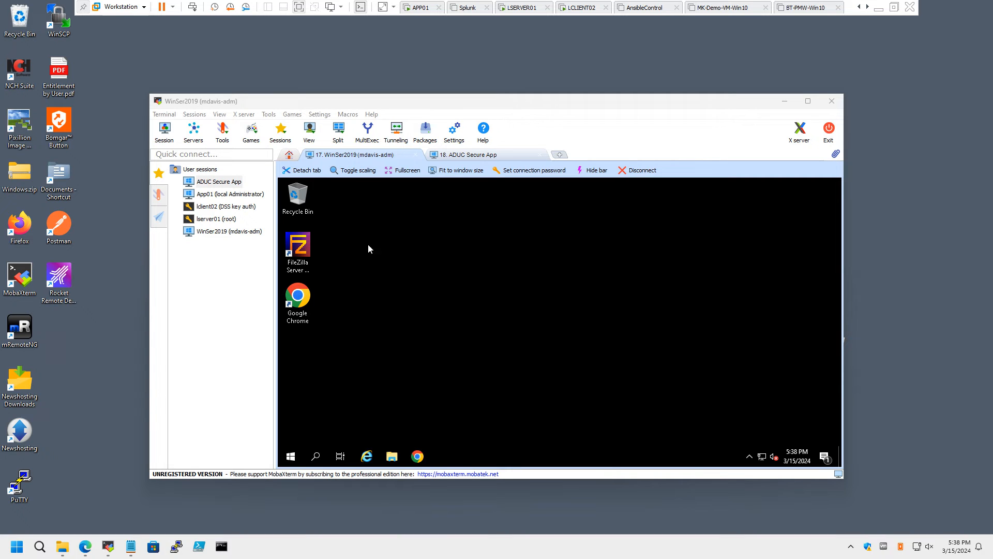
Execute the lclient02 SSH session and submit the Direct Connect password to reach the mdavis_ssh shell.
{"action": "left_click", "coordinate": [225, 206]}
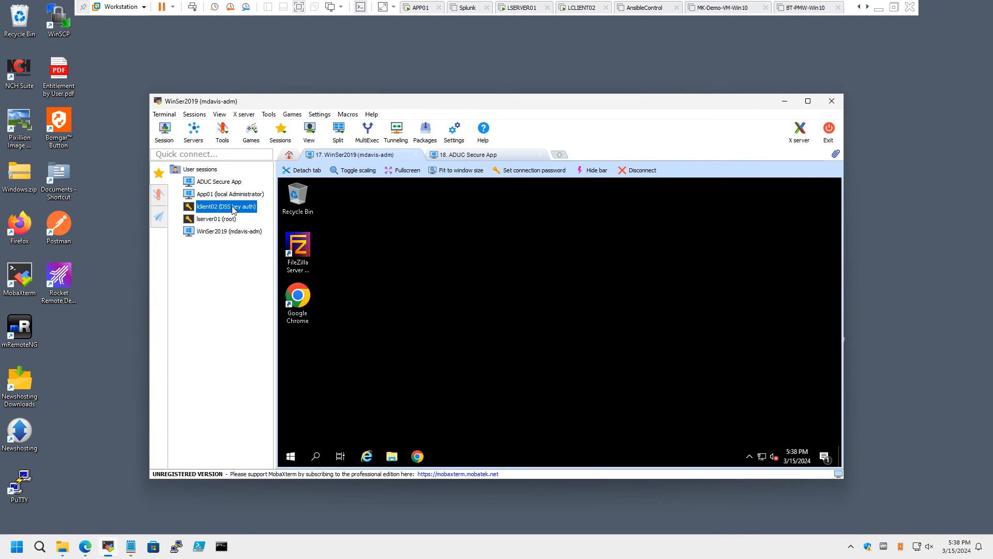
{"action": "right_click", "coordinate": [226, 205]}
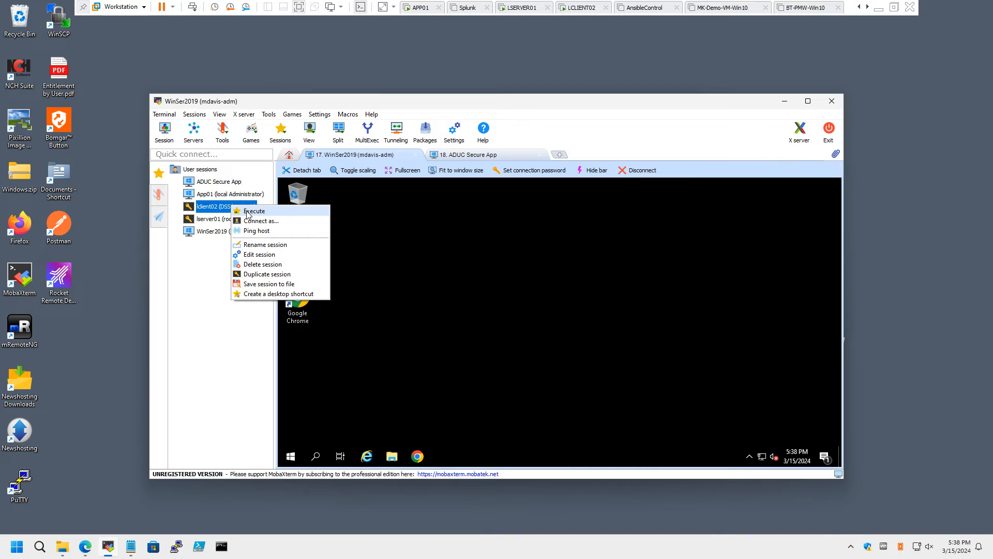
{"action": "left_click", "coordinate": [253, 210]}
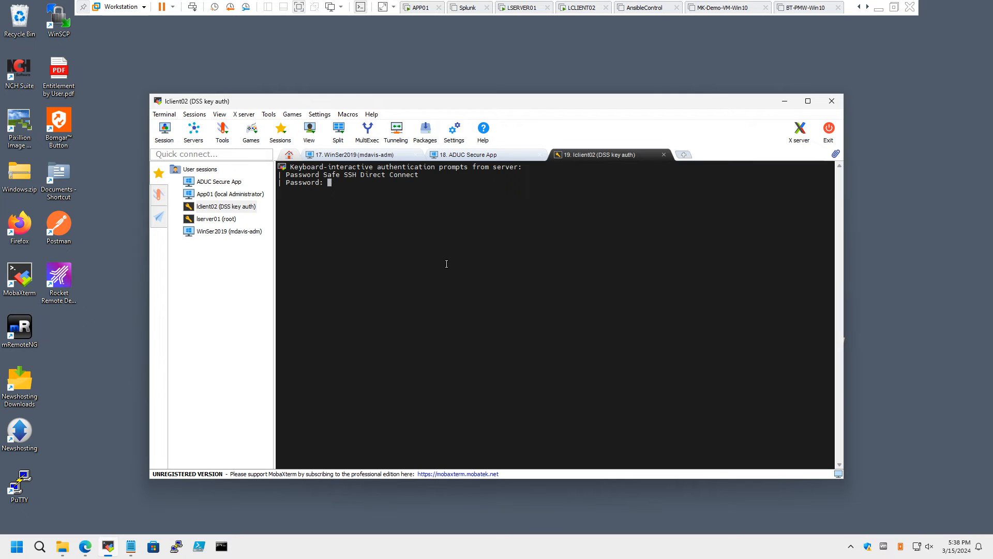
{"action": "key", "text": "Enter"}
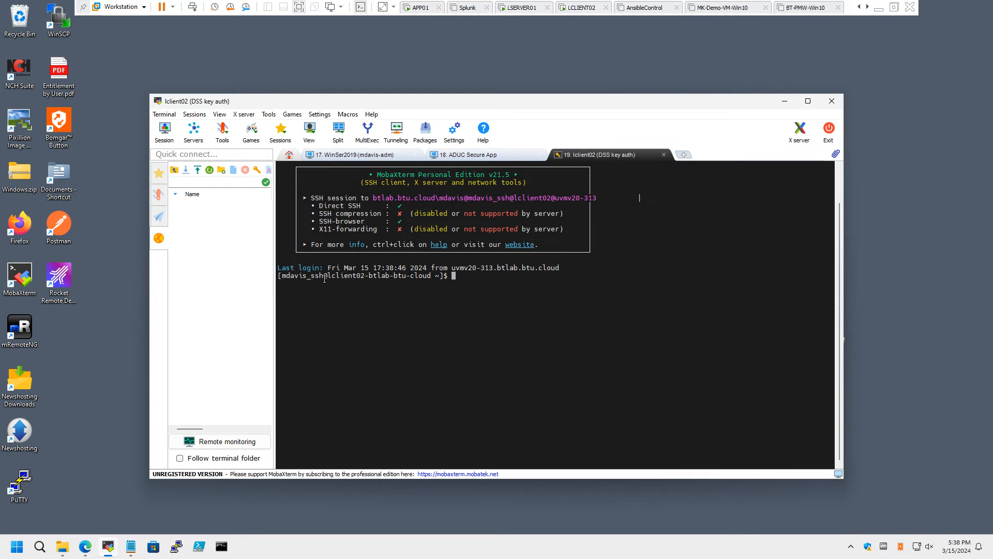
{"action": "mouse_move", "coordinate": [422, 298]}
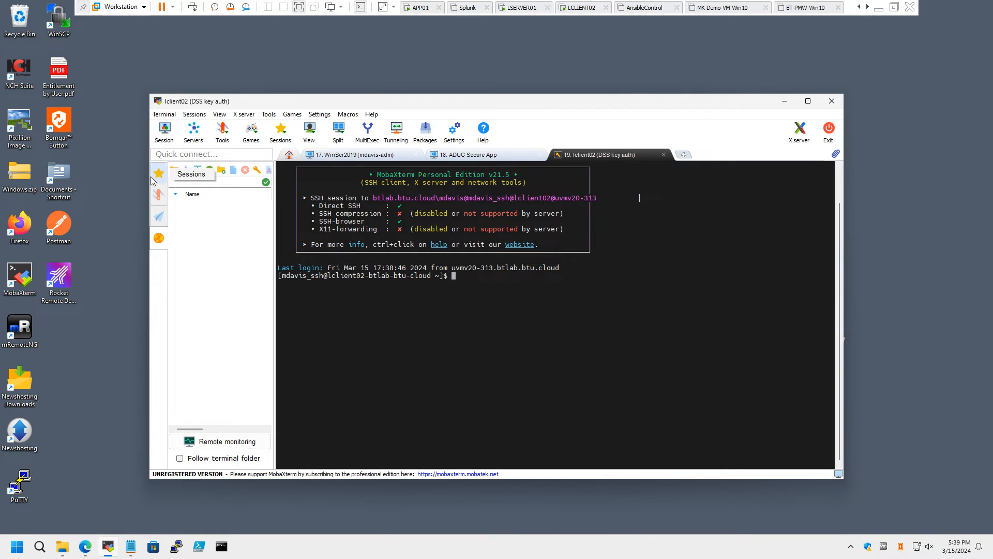
Return to the saved sessions list and bring up the WinSer2019 session's options.
{"action": "left_click", "coordinate": [159, 173]}
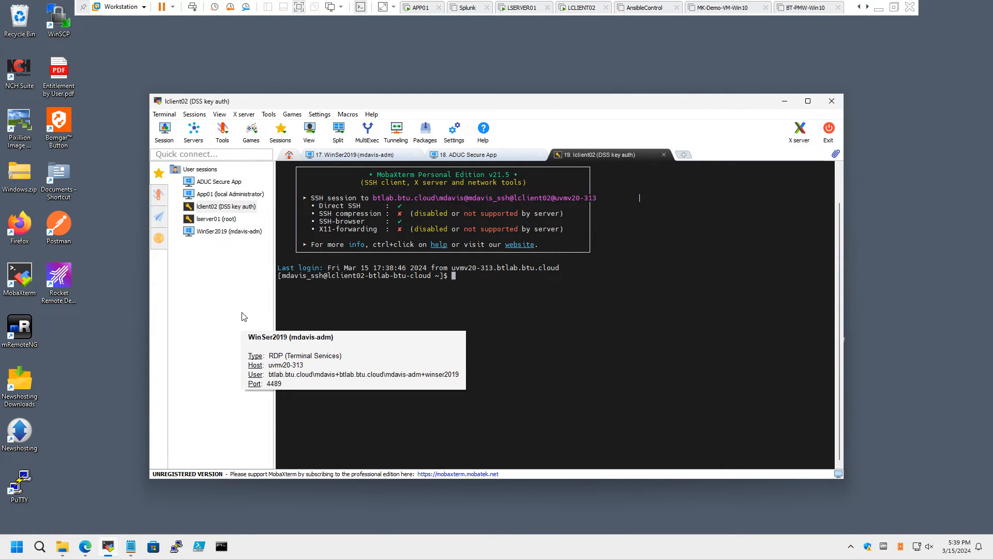
{"action": "mouse_move", "coordinate": [194, 281]}
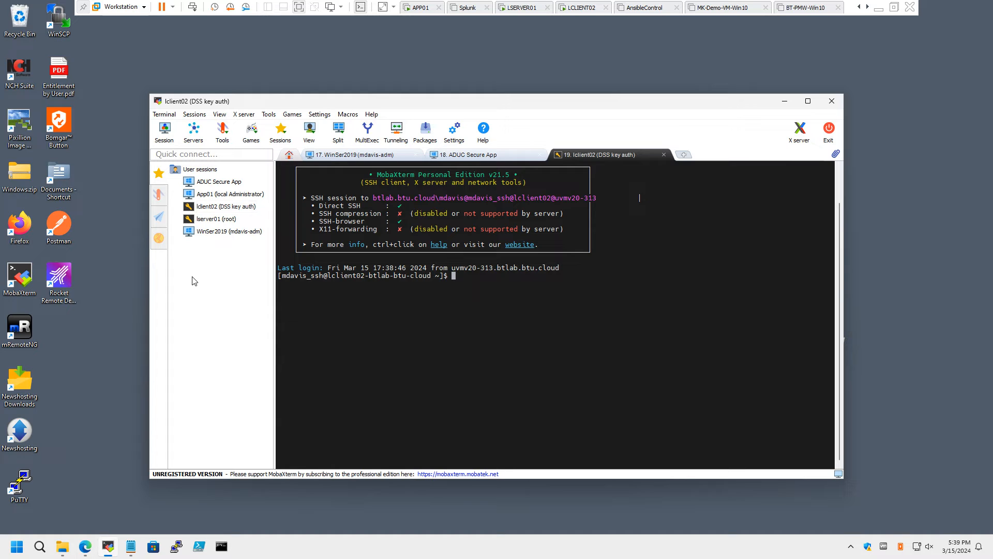
{"action": "mouse_move", "coordinate": [228, 230]}
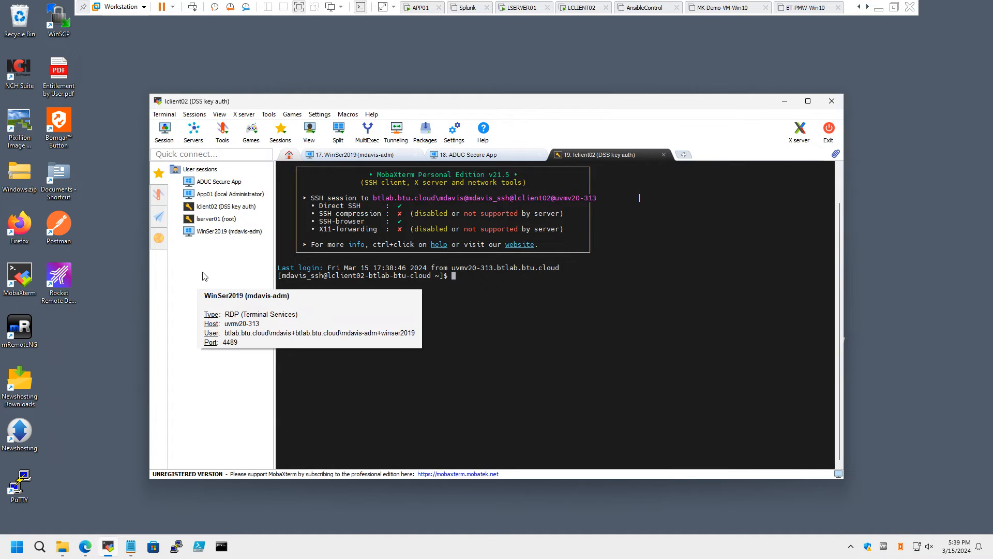
{"action": "mouse_move", "coordinate": [209, 235]}
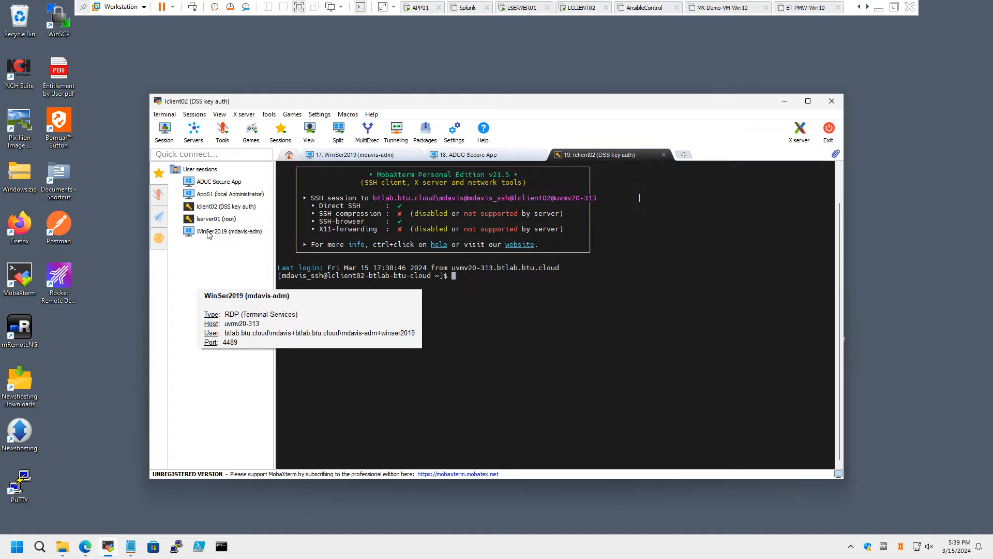
{"action": "right_click", "coordinate": [225, 230]}
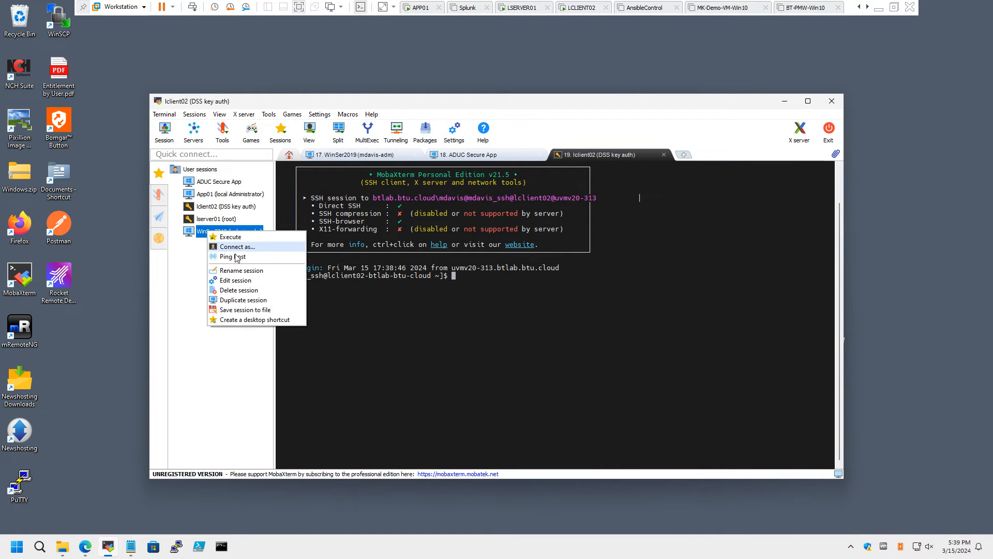
{"action": "mouse_move", "coordinate": [235, 280]}
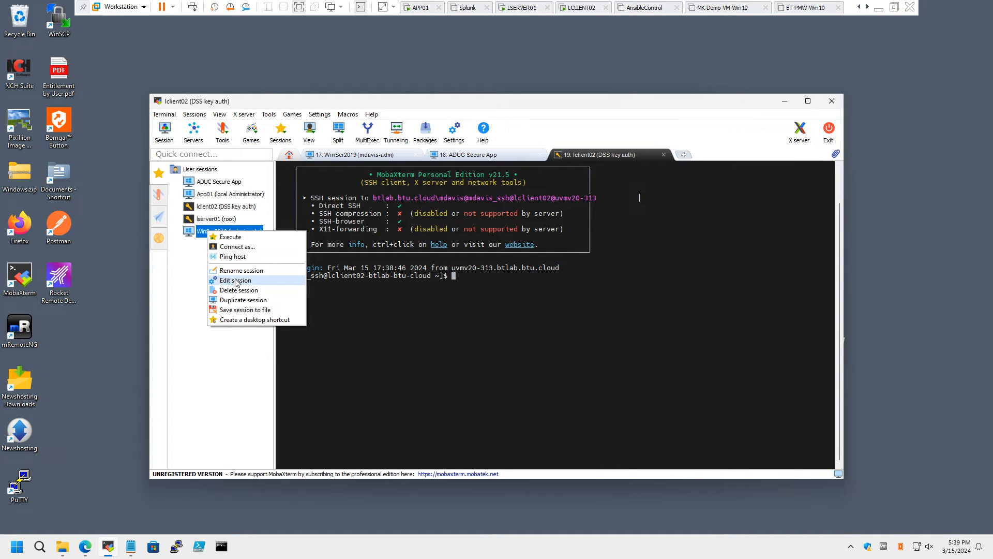
Edit the WinSer2019 session (host uvmv20-313, port 4489) and show its full username string in Notepad.
{"action": "left_click", "coordinate": [235, 280]}
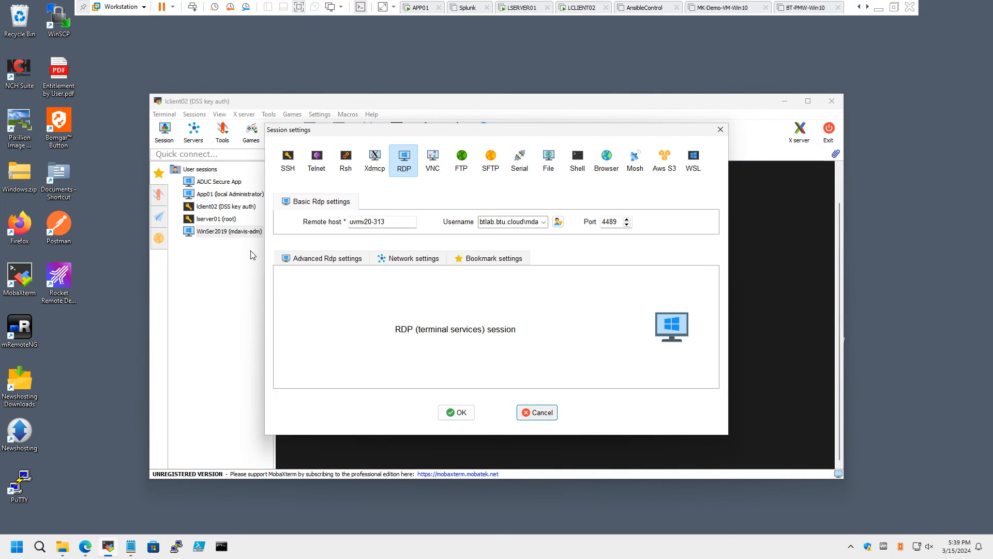
{"action": "left_click", "coordinate": [382, 222]}
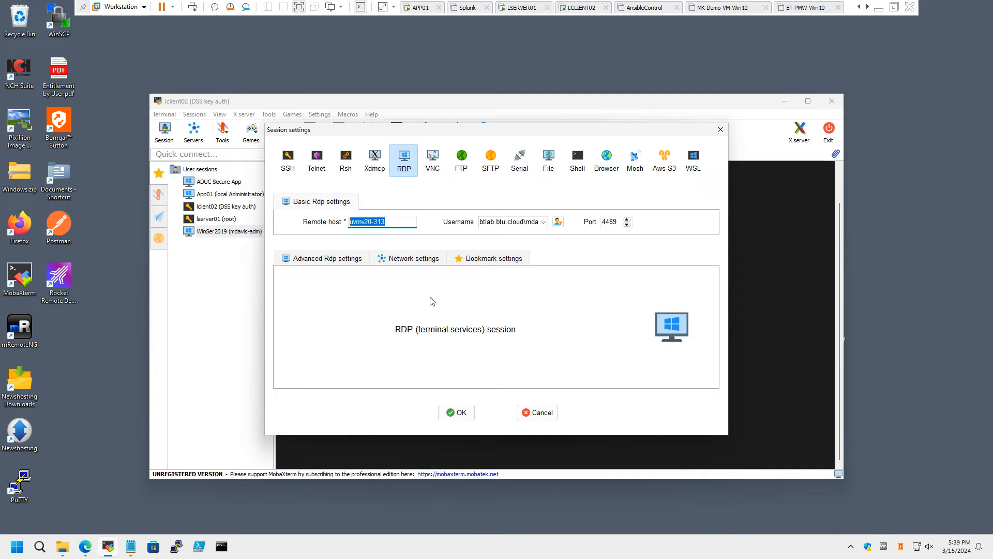
{"action": "mouse_move", "coordinate": [244, 238]}
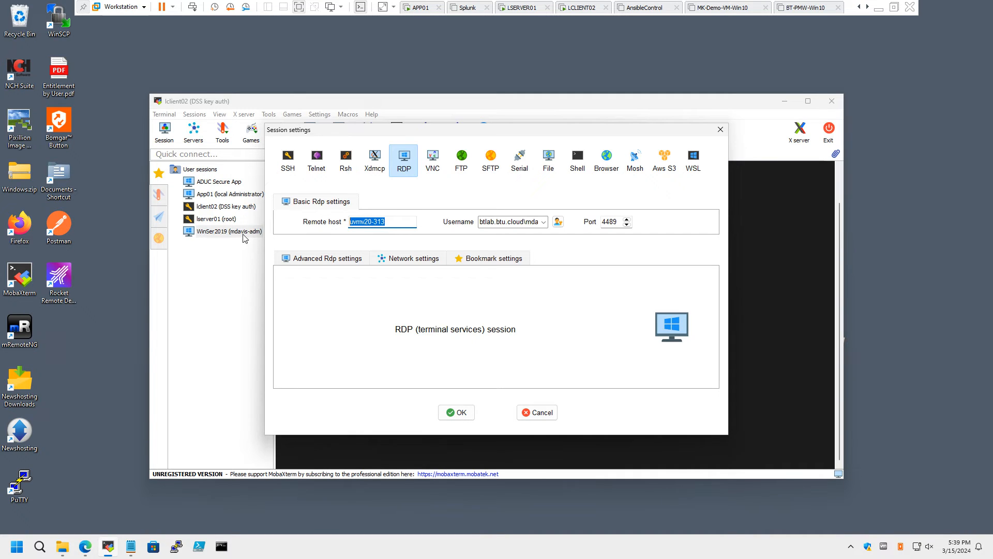
{"action": "left_click", "coordinate": [367, 222]}
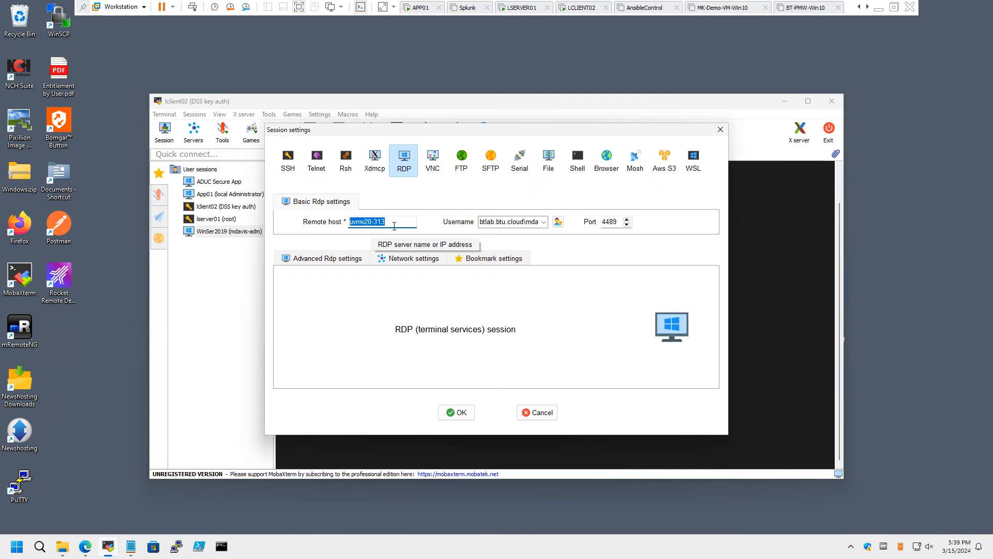
{"action": "mouse_move", "coordinate": [614, 248]}
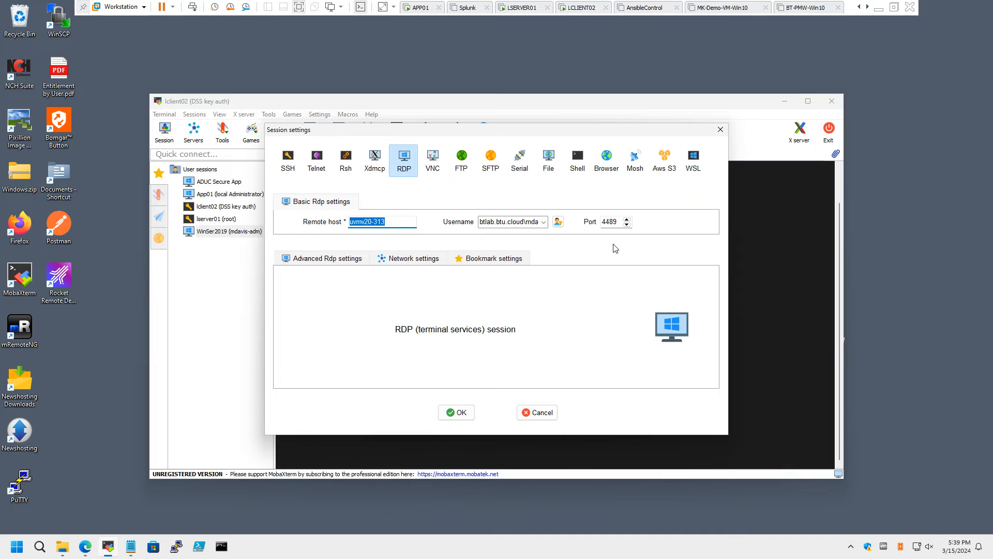
{"action": "mouse_move", "coordinate": [626, 258]}
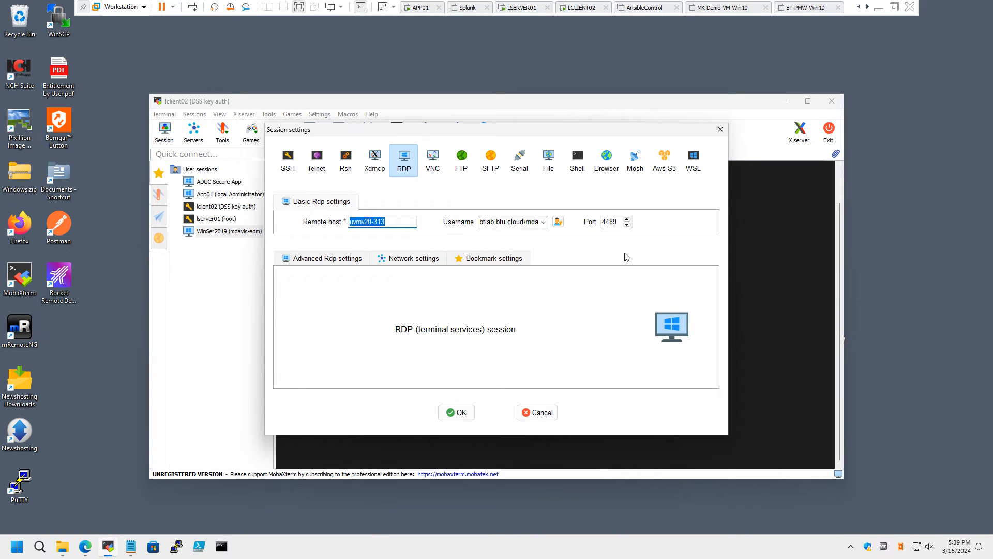
{"action": "mouse_move", "coordinate": [629, 277]}
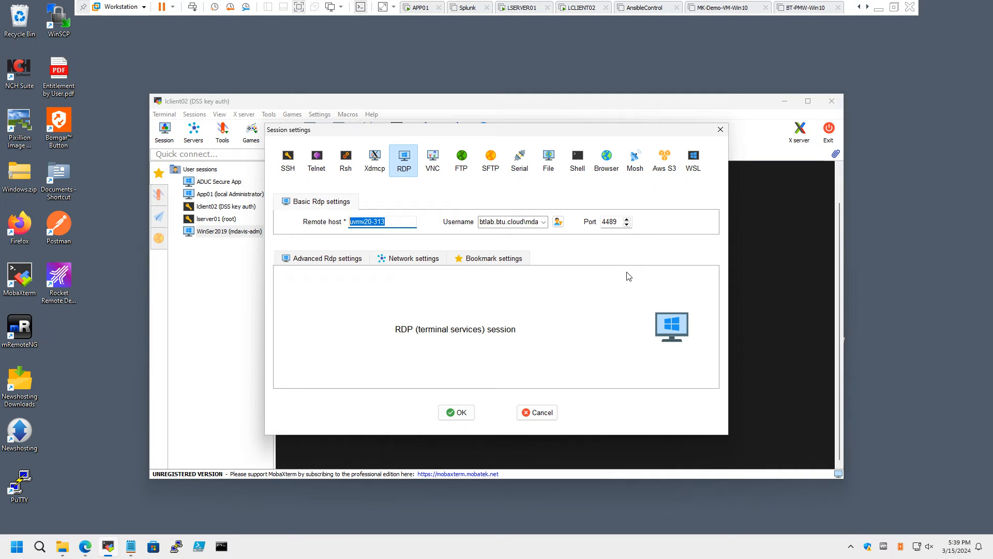
{"action": "left_click", "coordinate": [511, 222]}
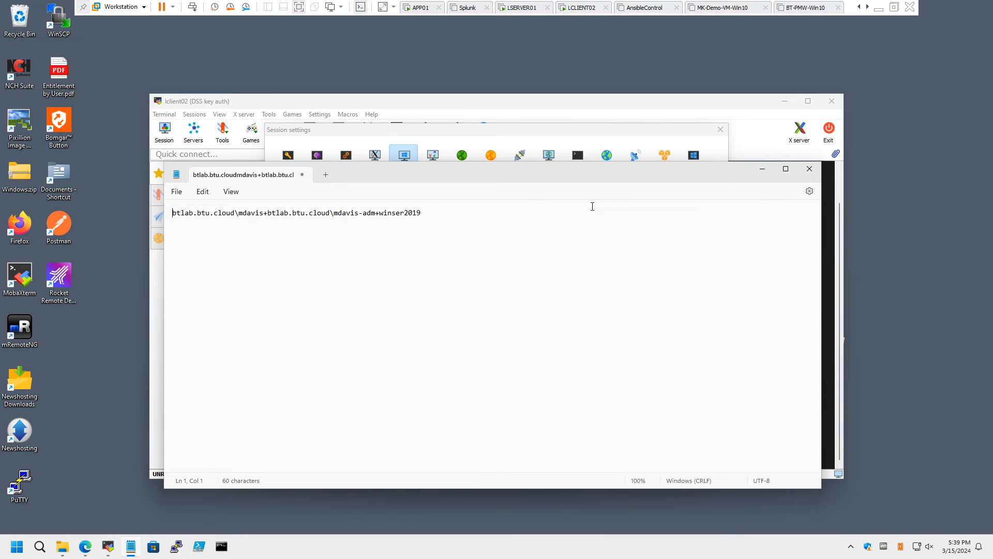
Highlight the winser2019 target in the Direct Connect username string, then return to Session settings.
{"action": "left_click_drag", "start_coordinate": [173, 213], "coordinate": [265, 213]}
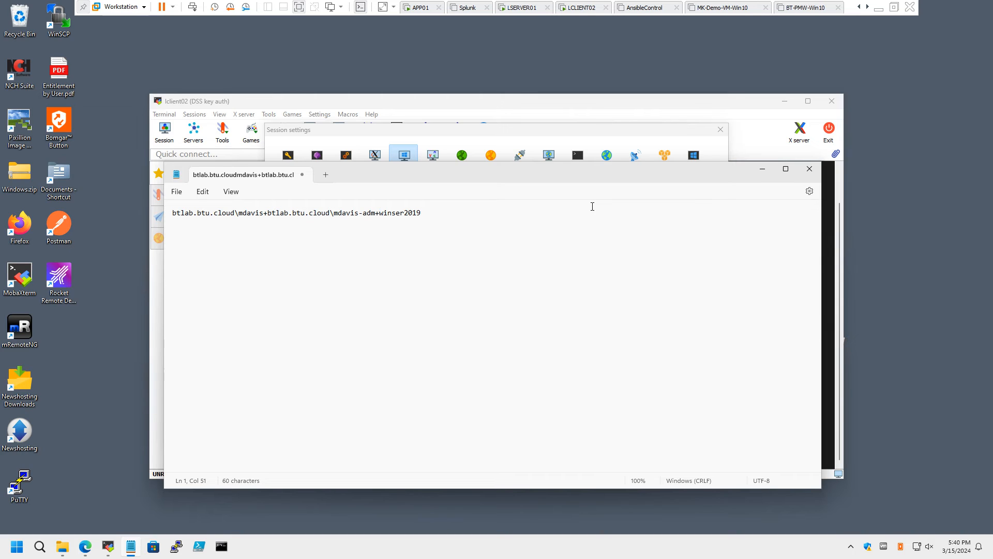
{"action": "double_click", "coordinate": [398, 212]}
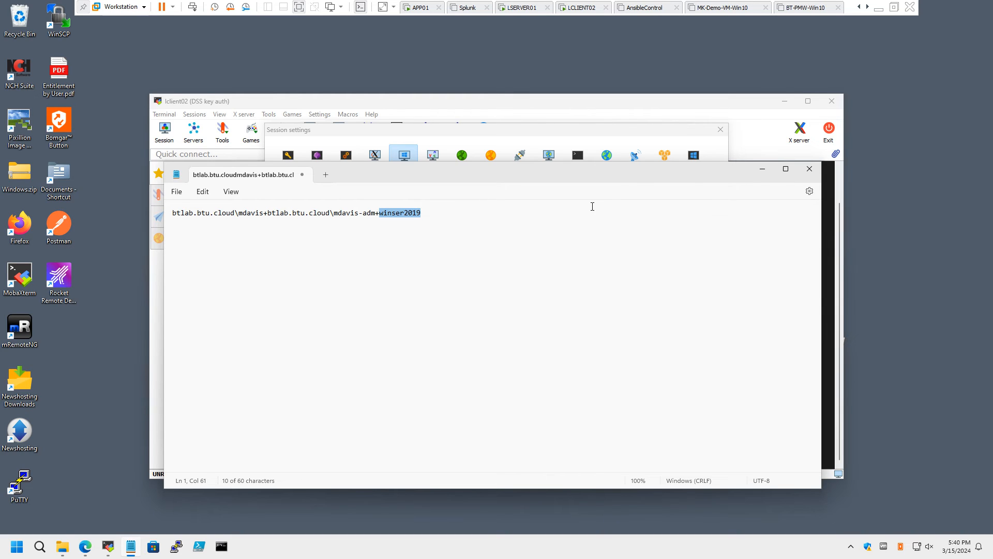
{"action": "left_click", "coordinate": [404, 155]}
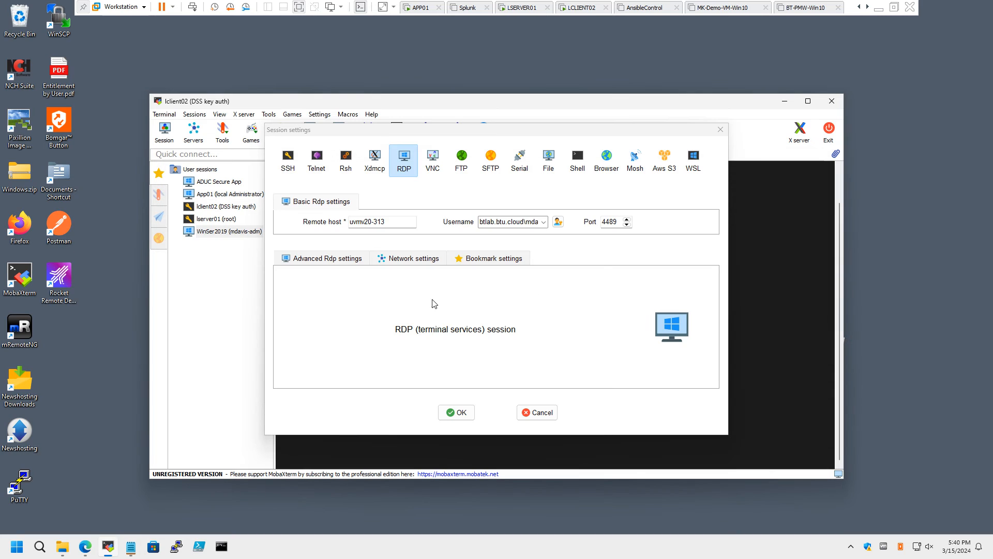
{"action": "mouse_move", "coordinate": [543, 227]}
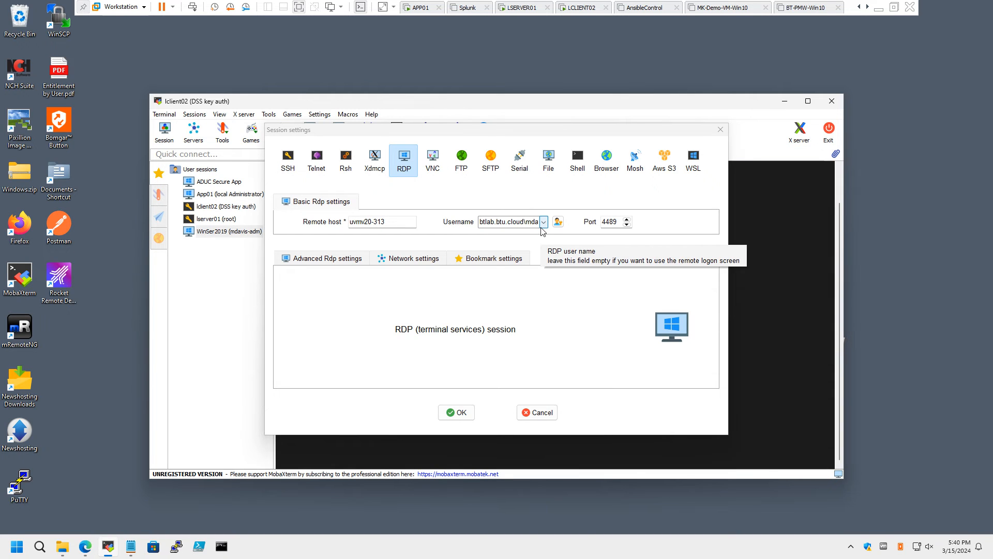
{"action": "mouse_move", "coordinate": [513, 233]}
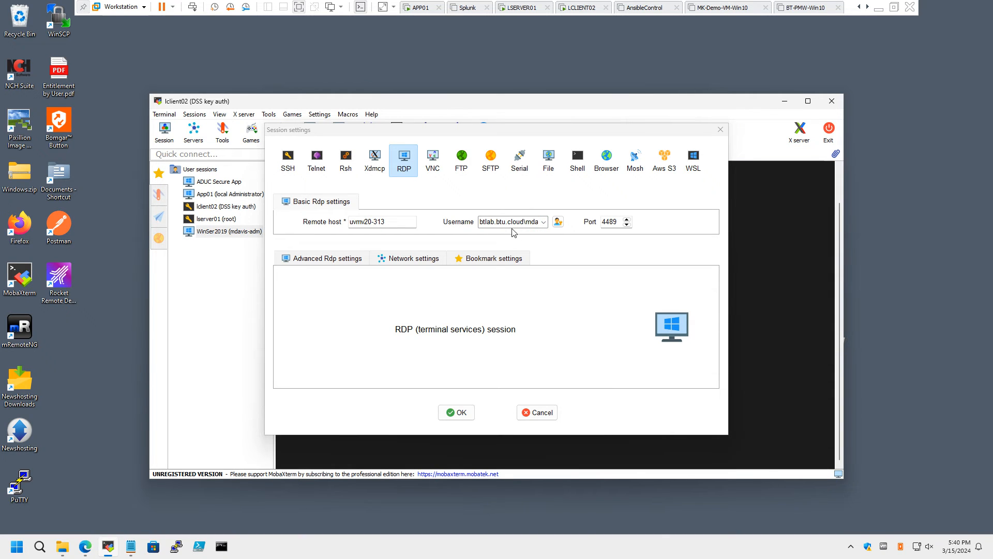
{"action": "mouse_move", "coordinate": [512, 221]}
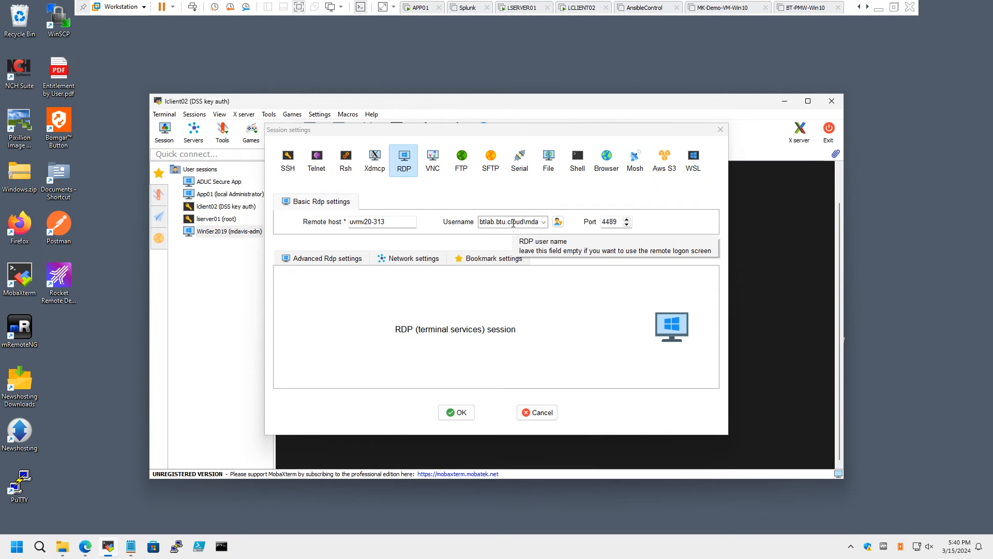
{"action": "mouse_move", "coordinate": [490, 305]}
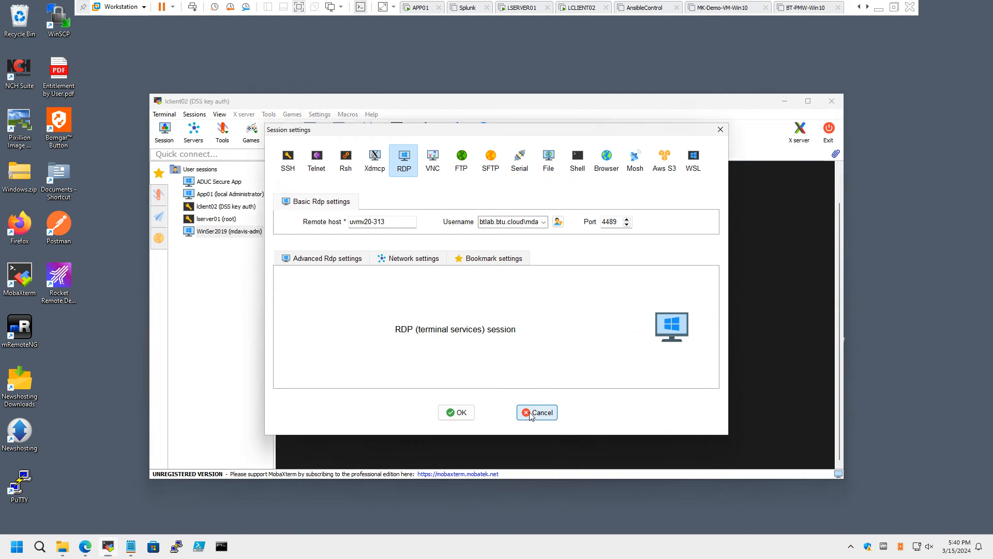
Bring the '17. WinSer2019 (mdavis-adm)' RDP session tab to the front.
{"action": "left_click", "coordinate": [536, 412]}
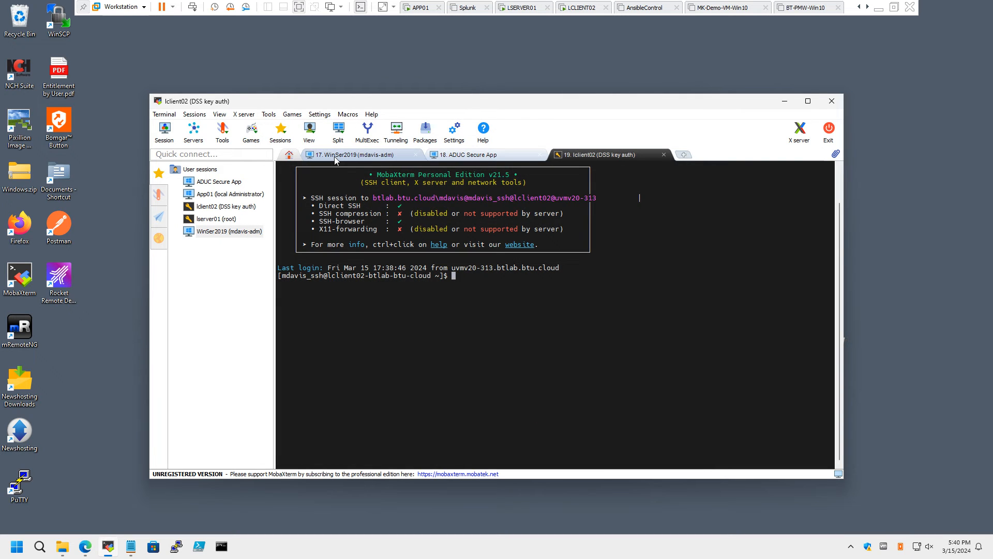
{"action": "left_click", "coordinate": [358, 154]}
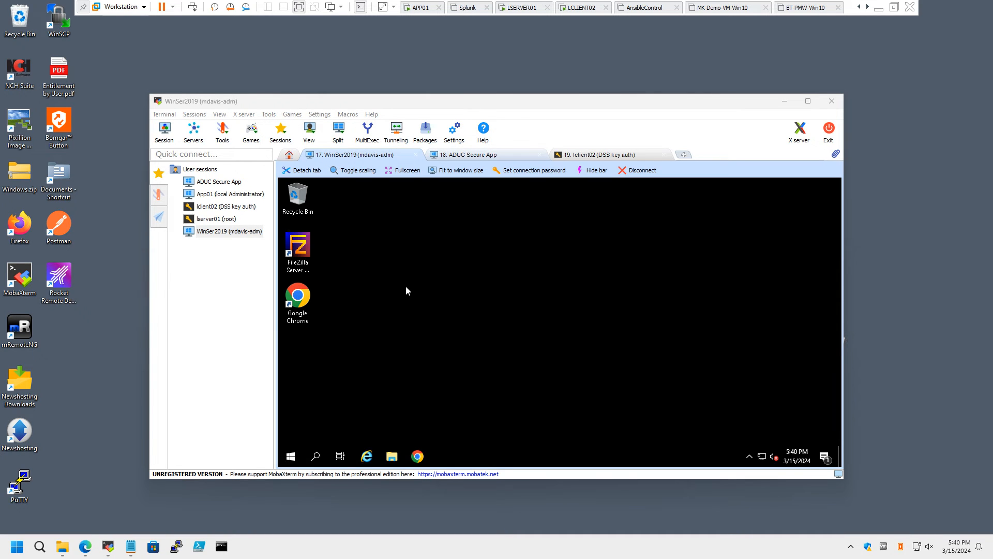
{"action": "mouse_move", "coordinate": [363, 271]}
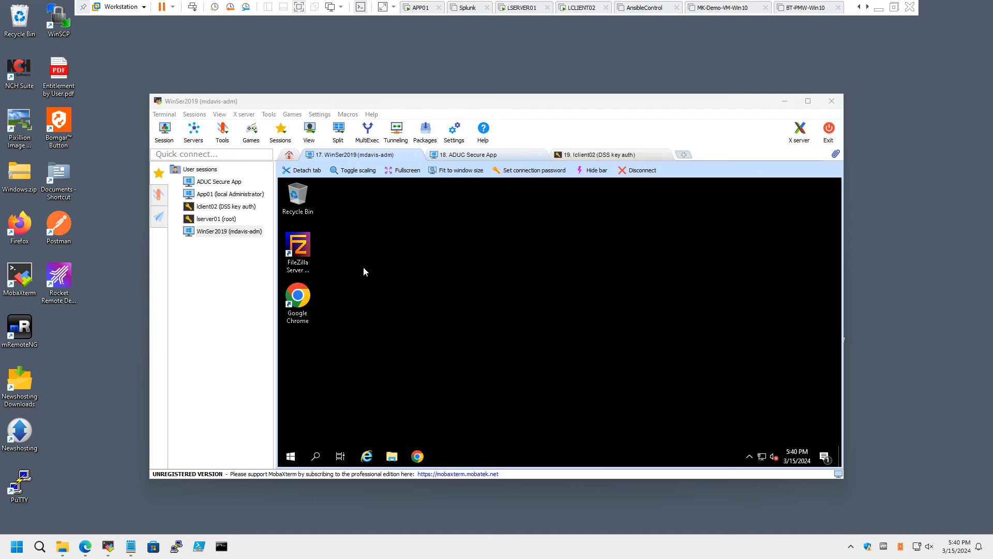
{"action": "left_click", "coordinate": [297, 197]}
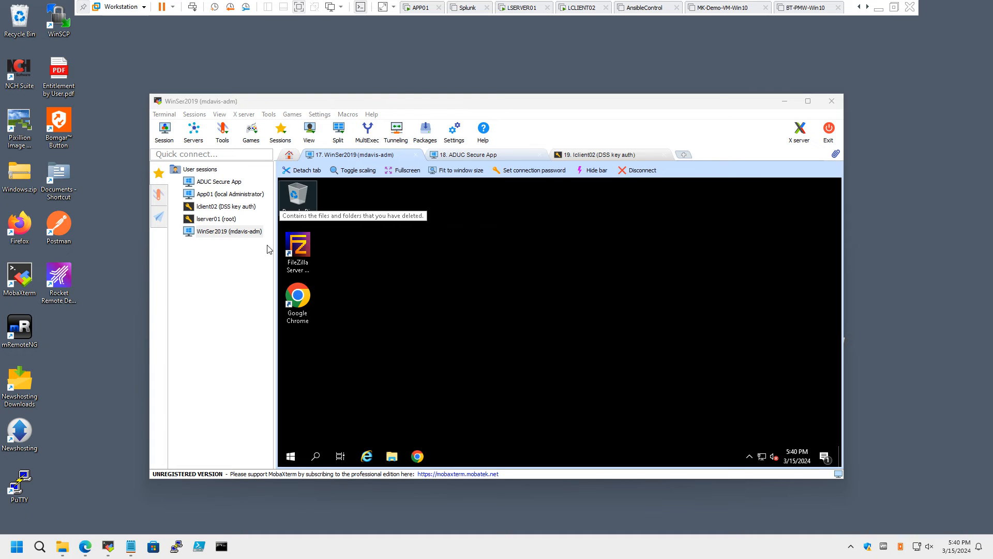
{"action": "mouse_move", "coordinate": [460, 317]}
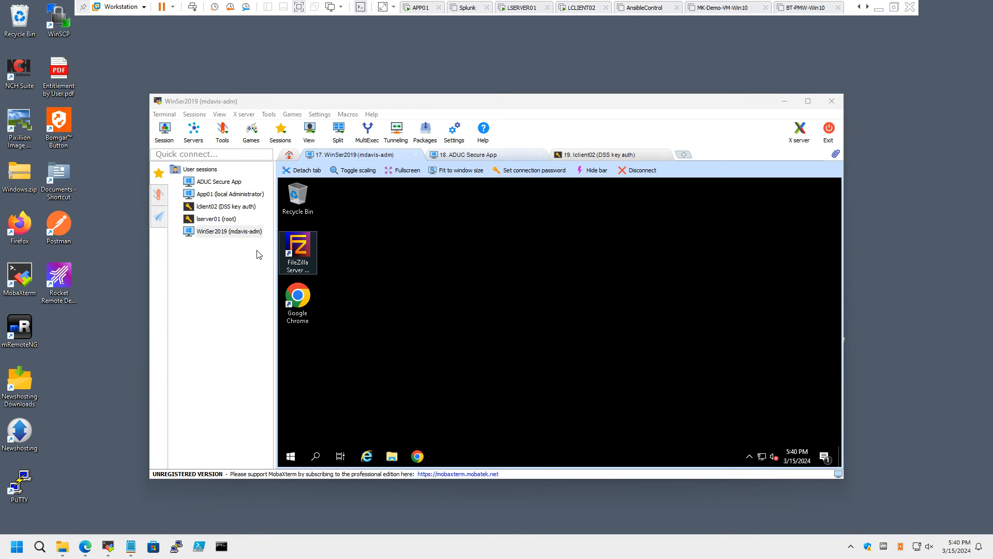
{"action": "mouse_move", "coordinate": [297, 247]}
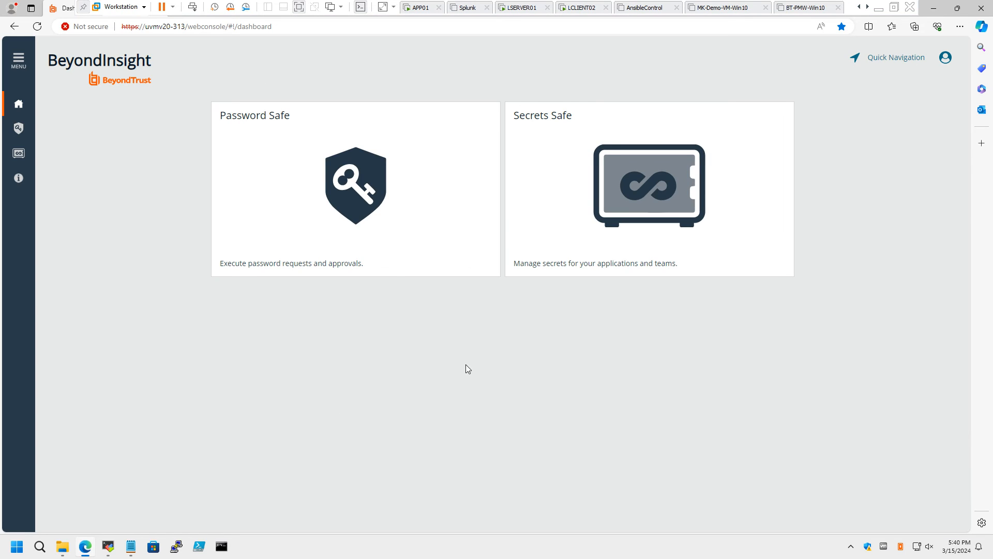
{"action": "mouse_move", "coordinate": [945, 57]}
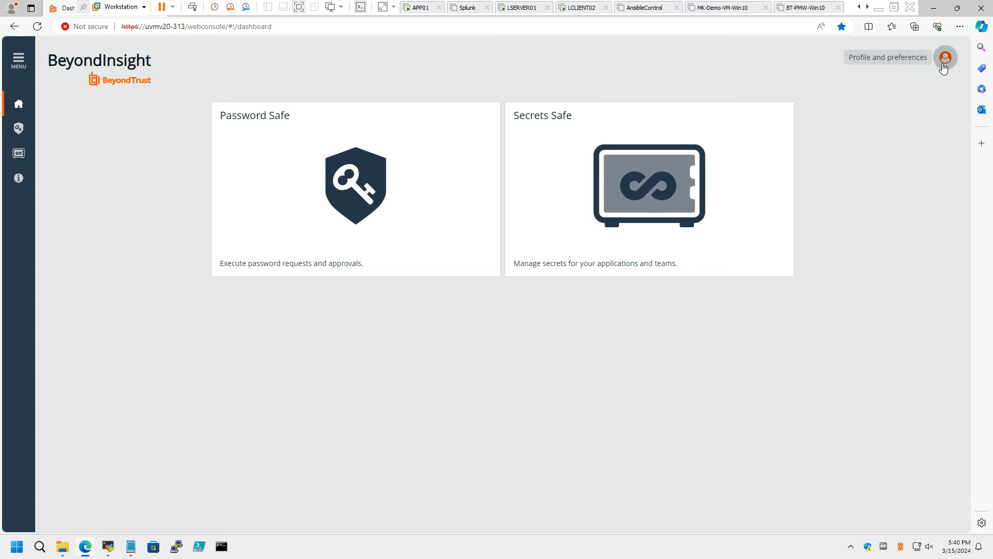
Show the profile menu with Log Out and preferences from the dashboard's top-right icon.
{"action": "left_click", "coordinate": [944, 57]}
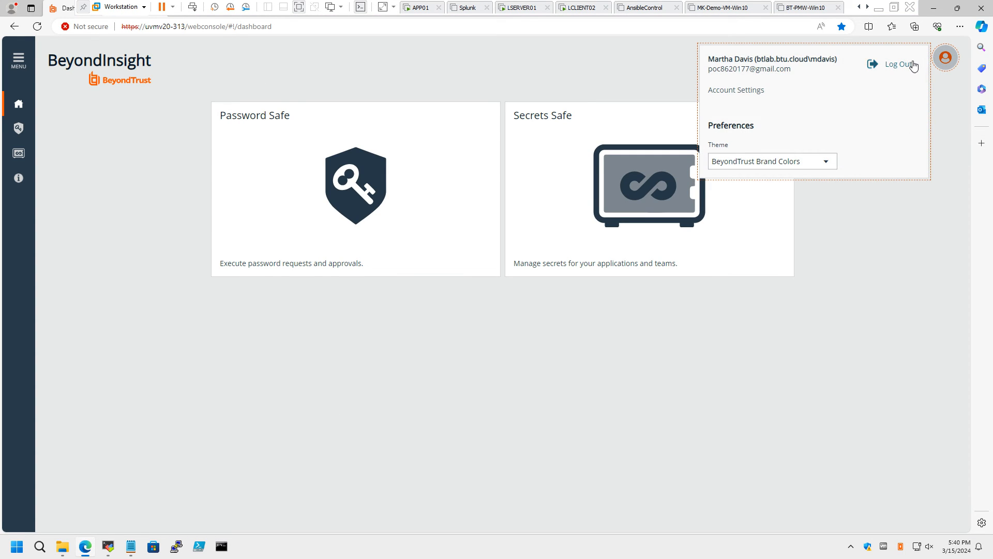
{"action": "mouse_move", "coordinate": [834, 319]}
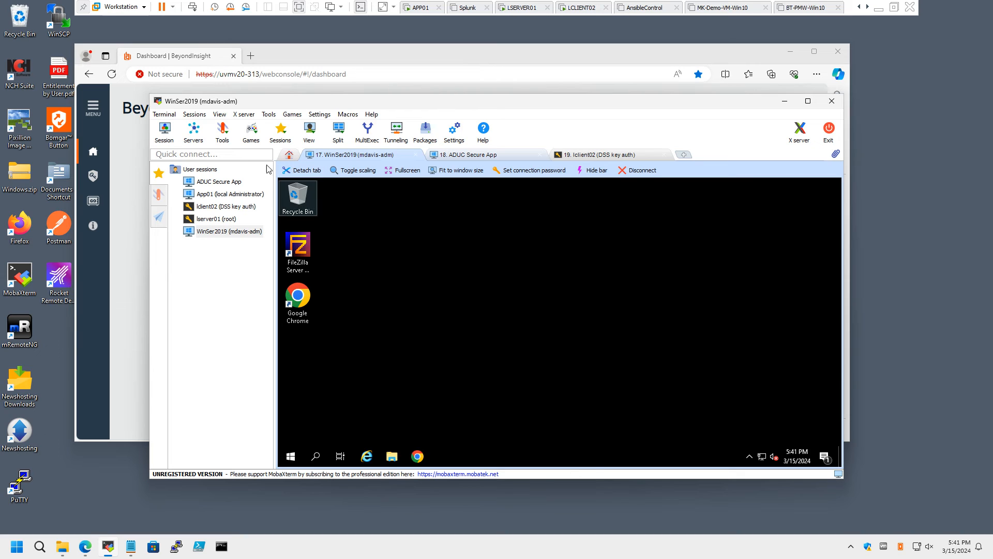
{"action": "mouse_move", "coordinate": [228, 231]}
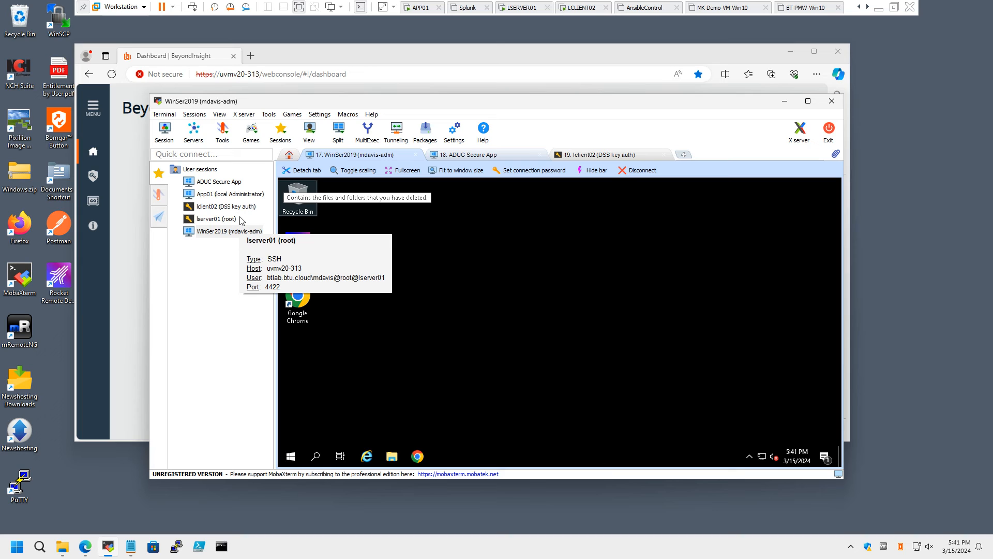
{"action": "mouse_move", "coordinate": [352, 165]}
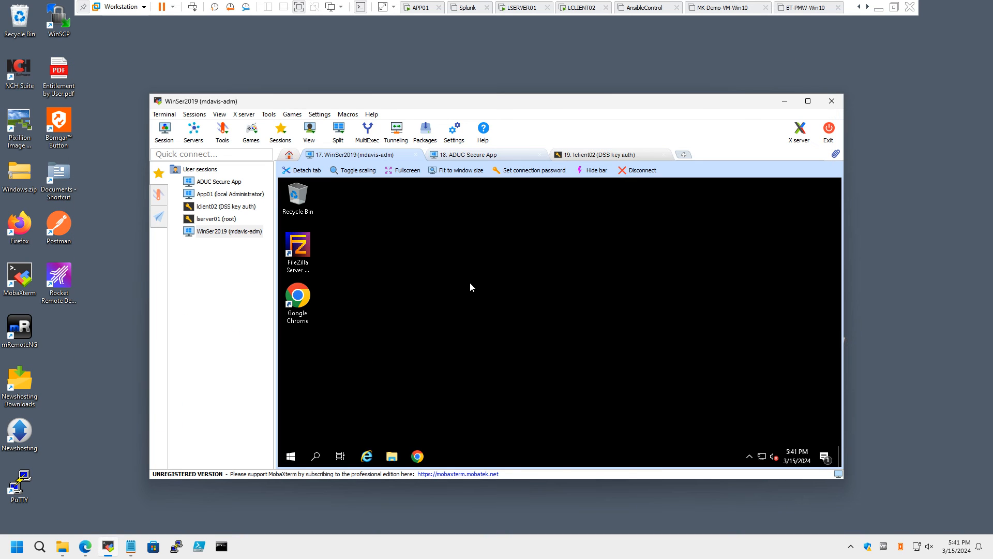
{"action": "mouse_move", "coordinate": [454, 333]}
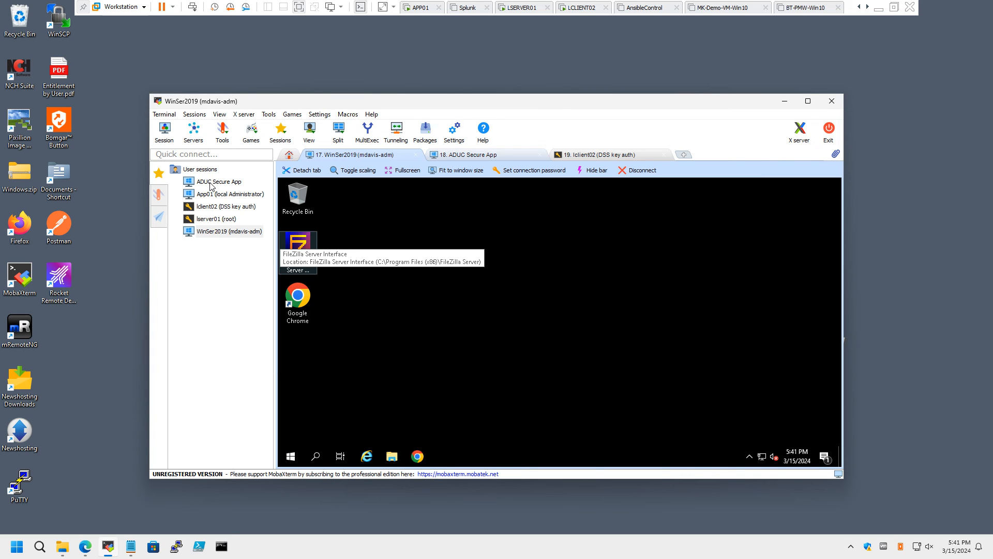
{"action": "mouse_move", "coordinate": [224, 231]}
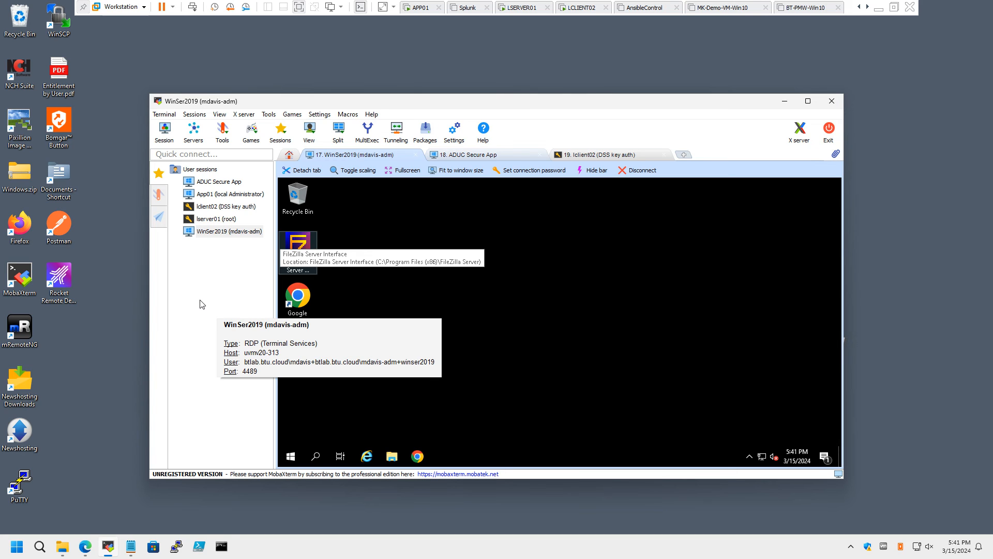
{"action": "mouse_move", "coordinate": [202, 304]}
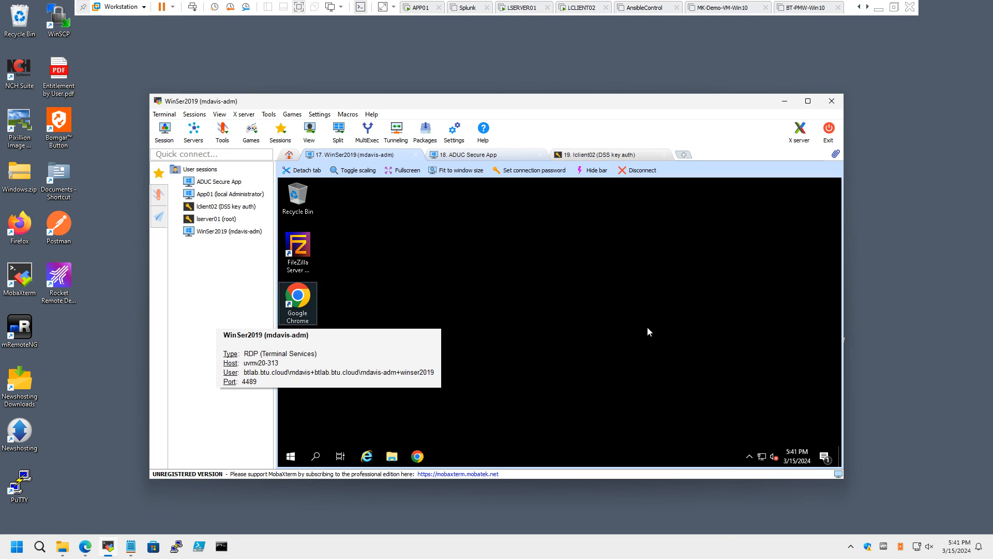
{"action": "mouse_move", "coordinate": [697, 106]}
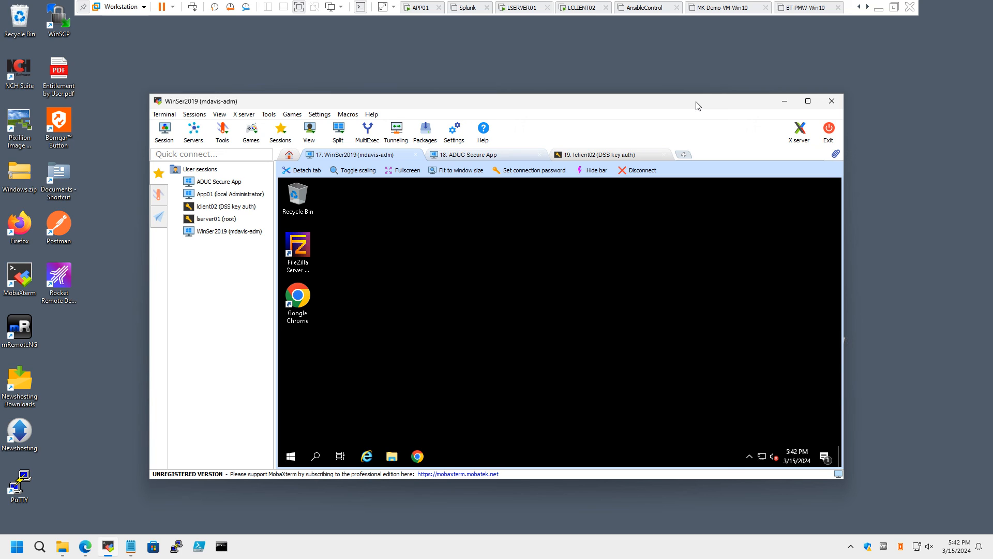
{"action": "mouse_move", "coordinate": [687, 101]}
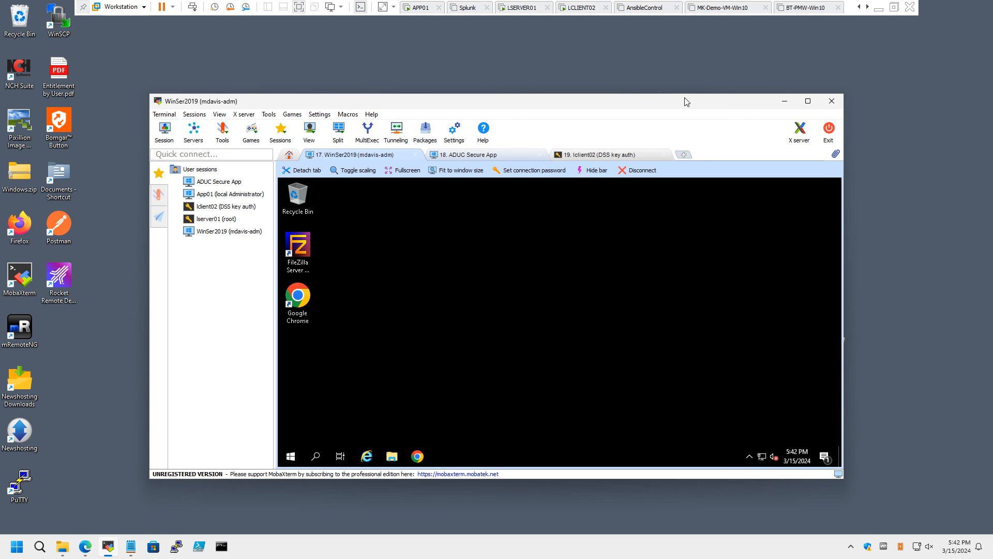
{"action": "mouse_move", "coordinate": [483, 127]}
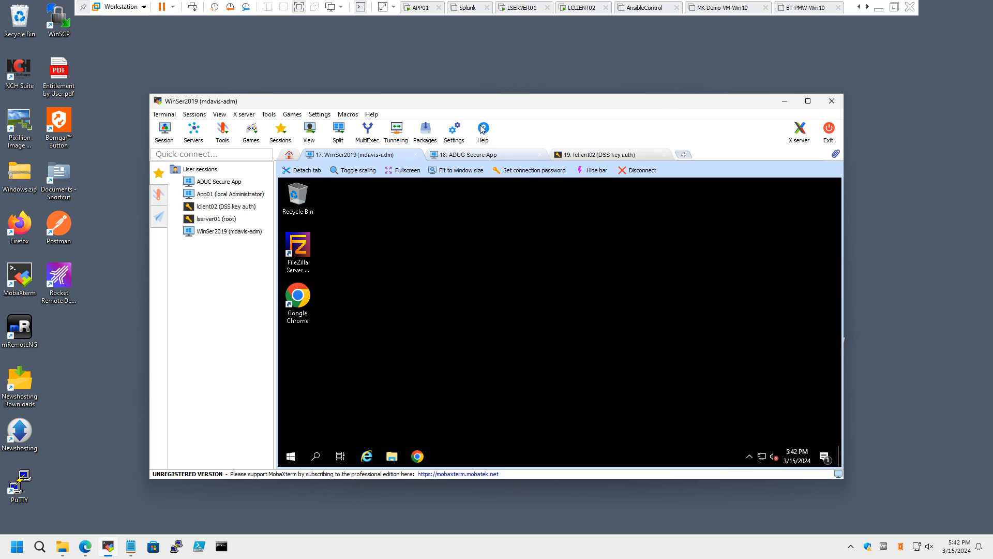
{"action": "mouse_move", "coordinate": [484, 154]}
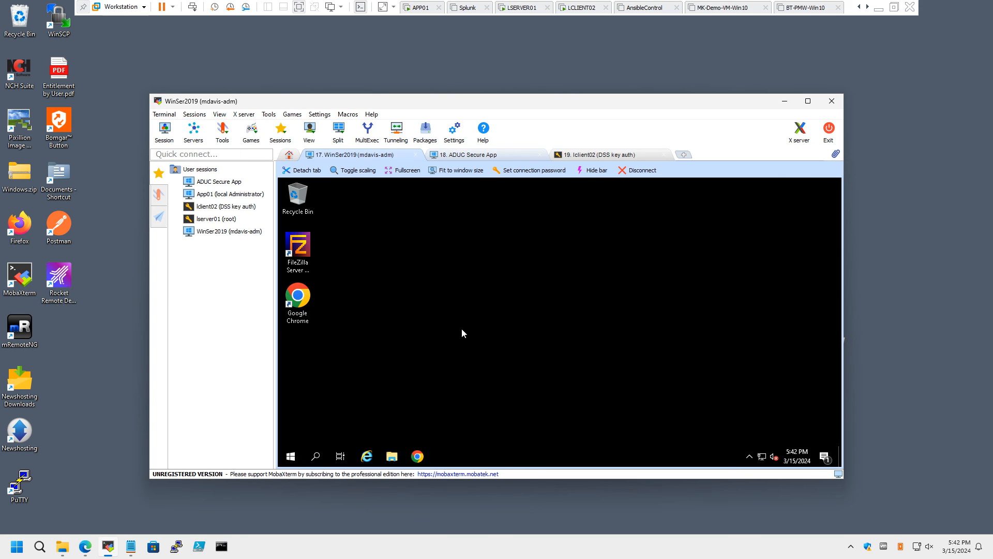
{"action": "mouse_move", "coordinate": [459, 330]}
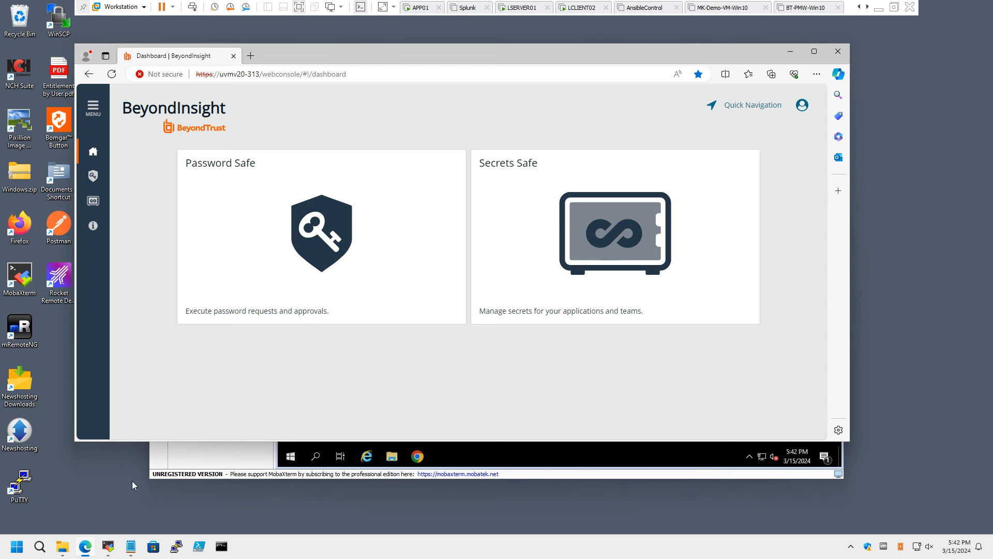
{"action": "mouse_move", "coordinate": [267, 289]}
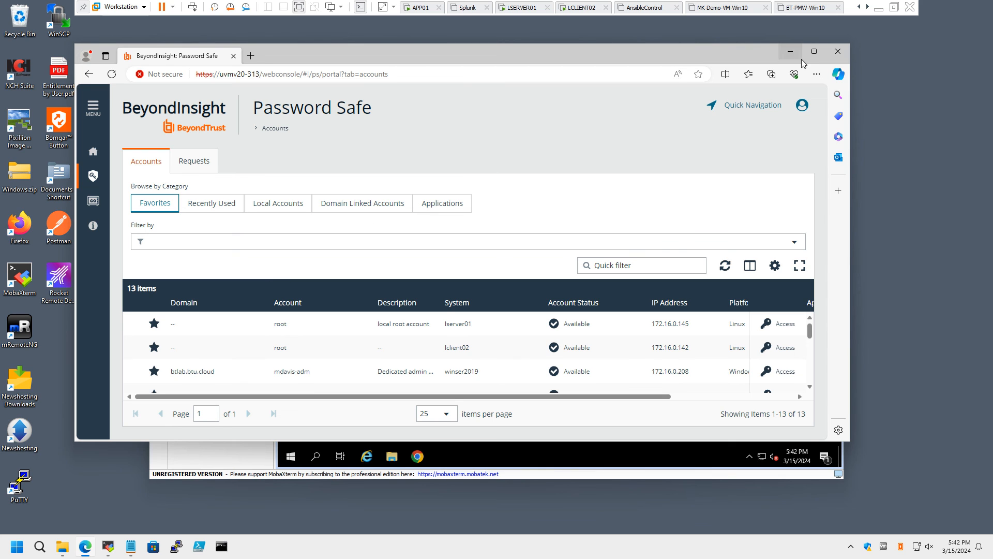
{"action": "left_click", "coordinate": [814, 52]}
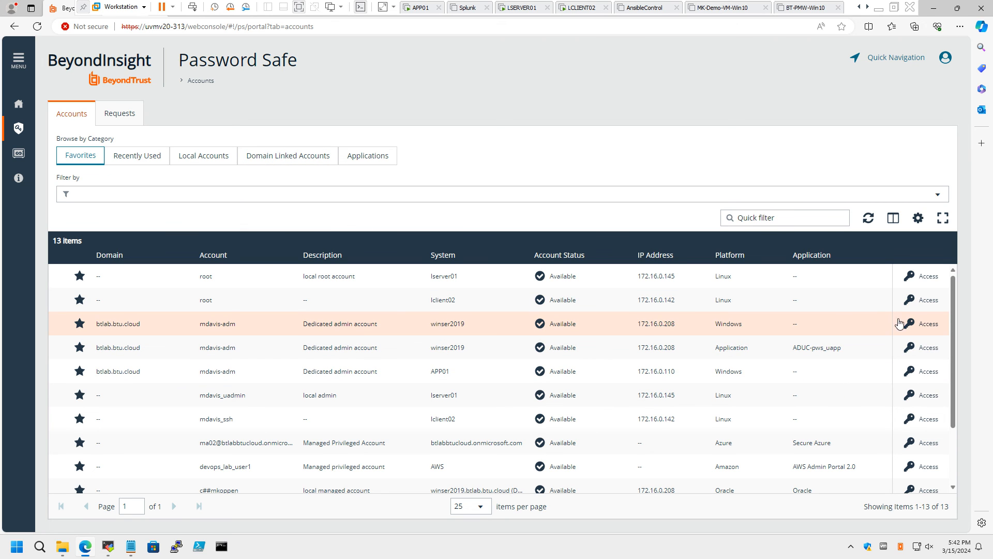
{"action": "left_click", "coordinate": [929, 323]}
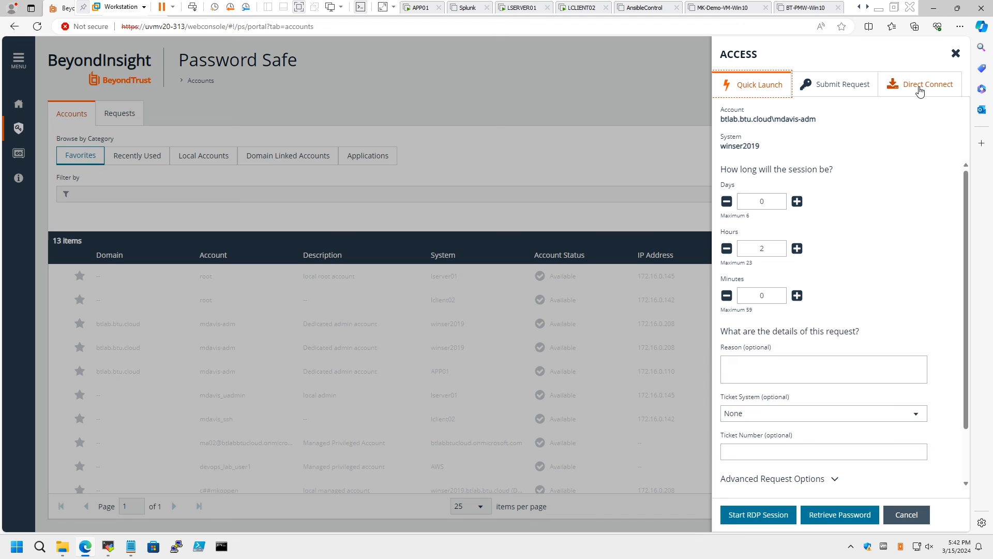
{"action": "left_click", "coordinate": [925, 84]}
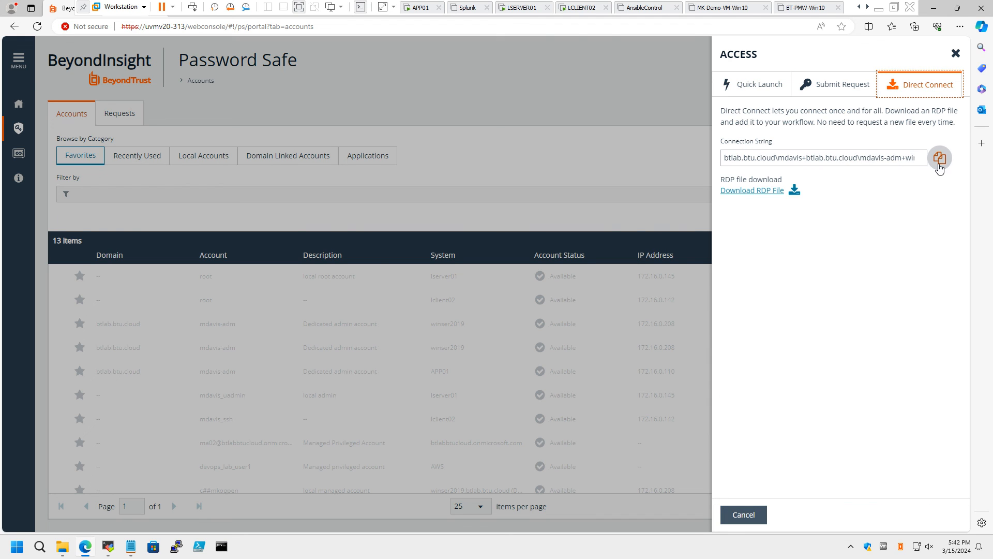
{"action": "left_click", "coordinate": [939, 157]}
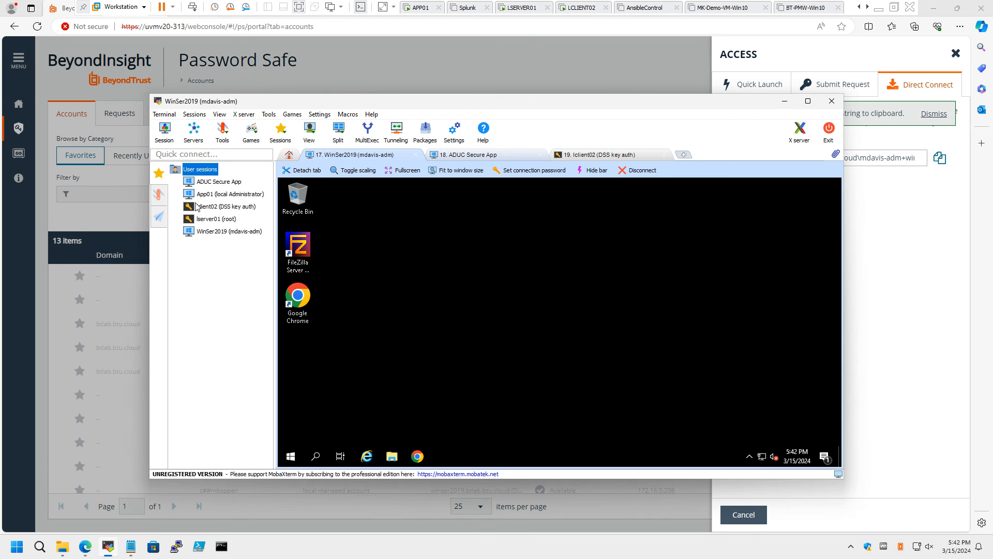
Adjust the WinSer2019 saved session from its context menu, then close the Access panel.
{"action": "right_click", "coordinate": [224, 230]}
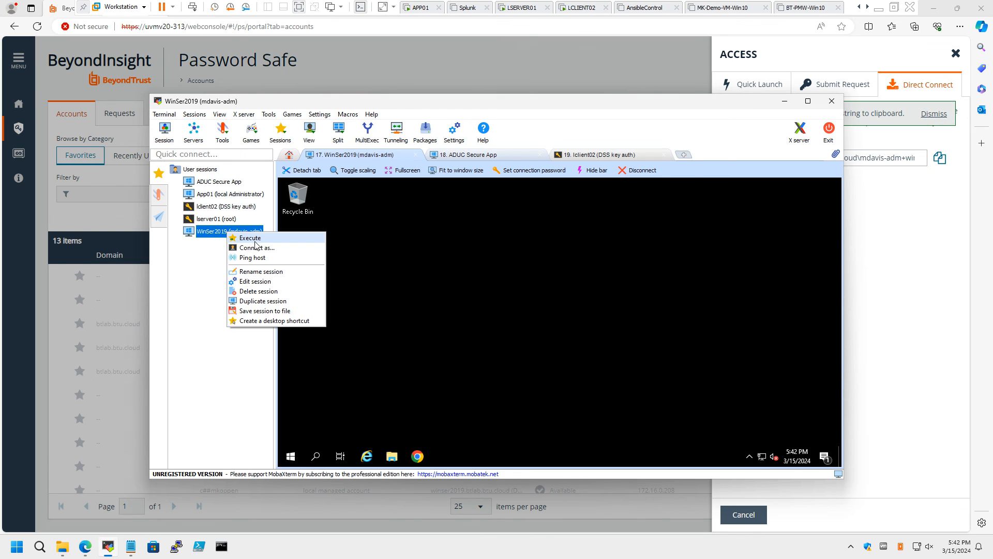
{"action": "left_click", "coordinate": [255, 281]}
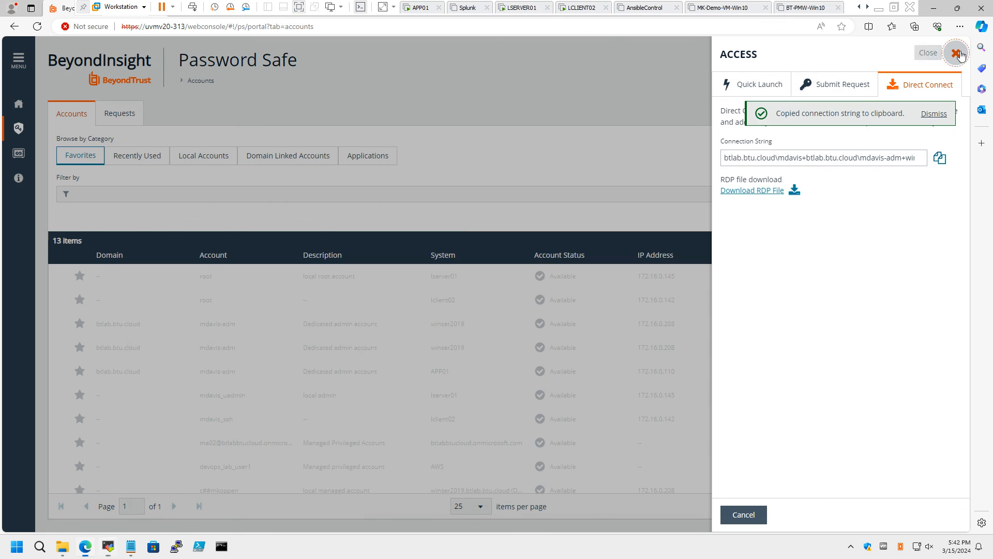
{"action": "left_click", "coordinate": [957, 53]}
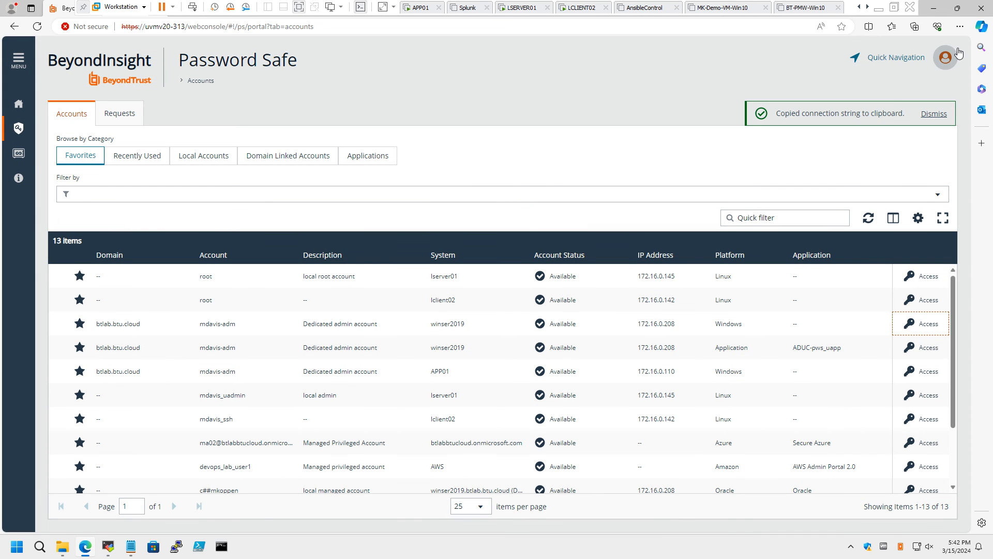